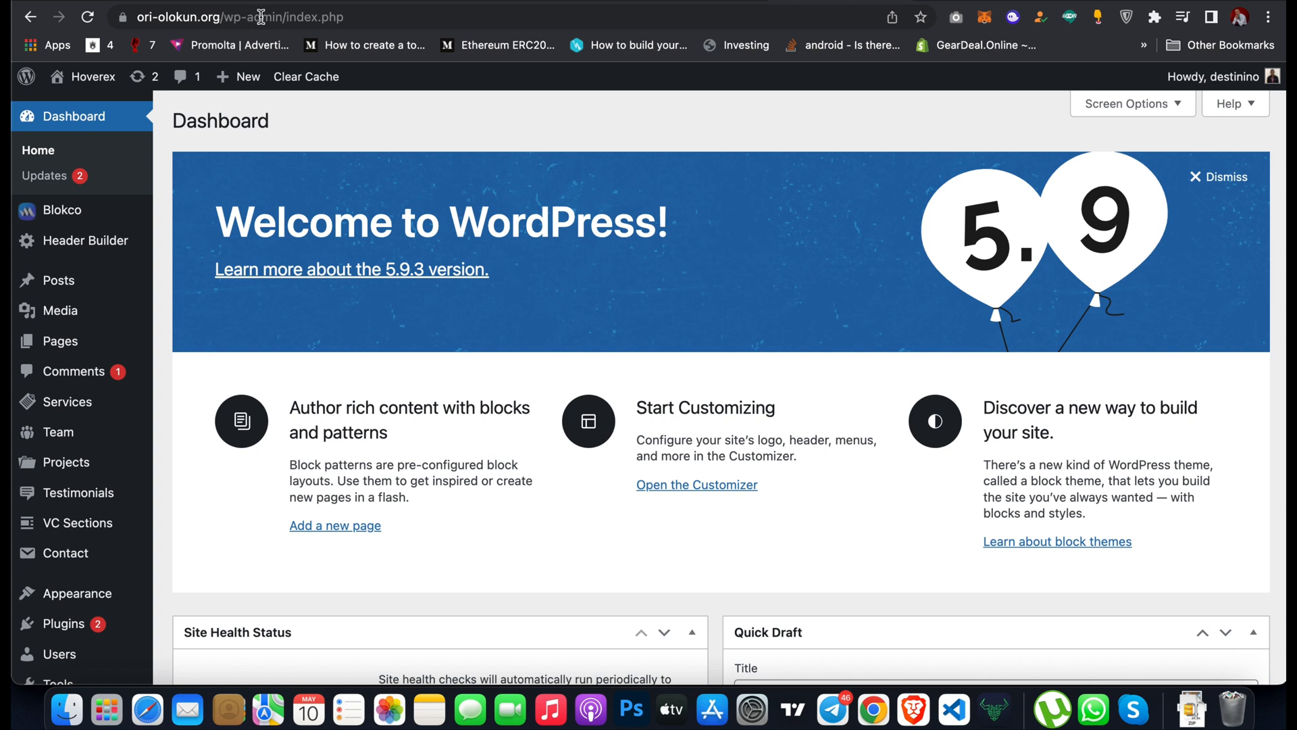
{"action": "mouse_move", "coordinate": [440, 93]}
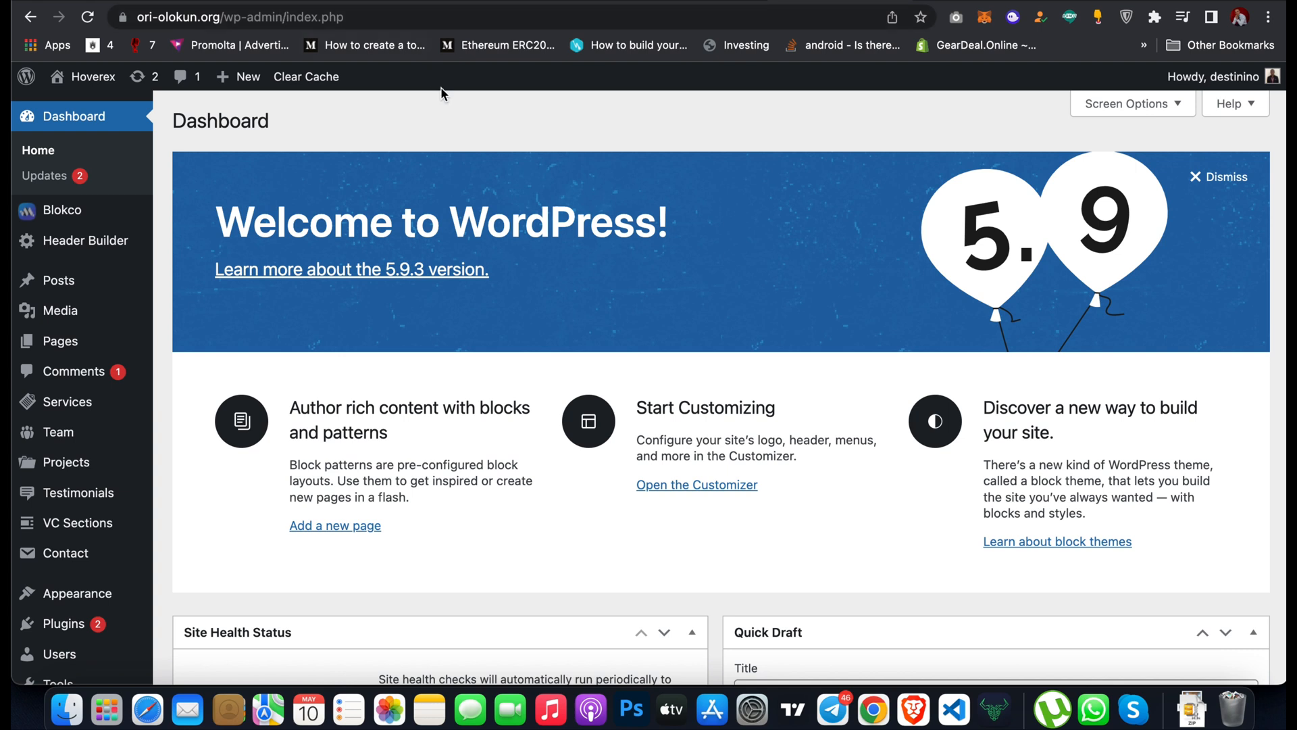
{"action": "mouse_move", "coordinate": [467, 144]}
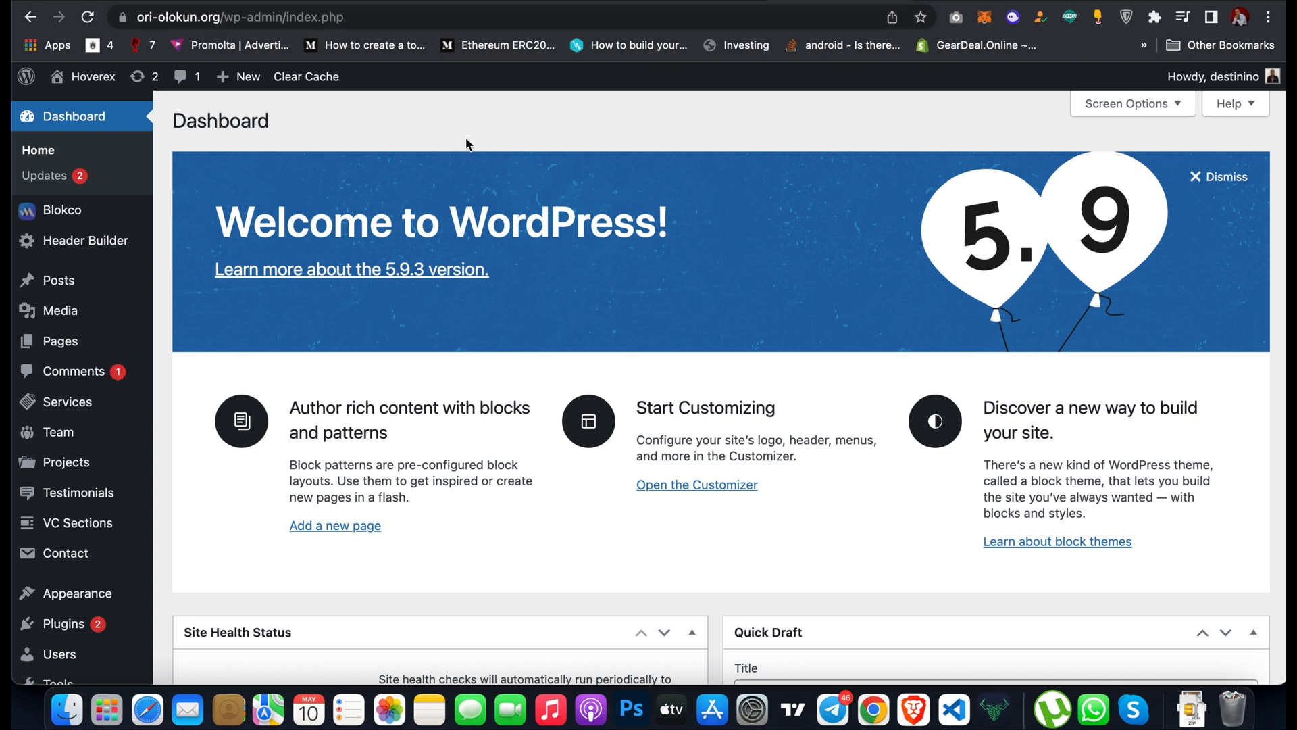
{"action": "mouse_move", "coordinate": [441, 138]}
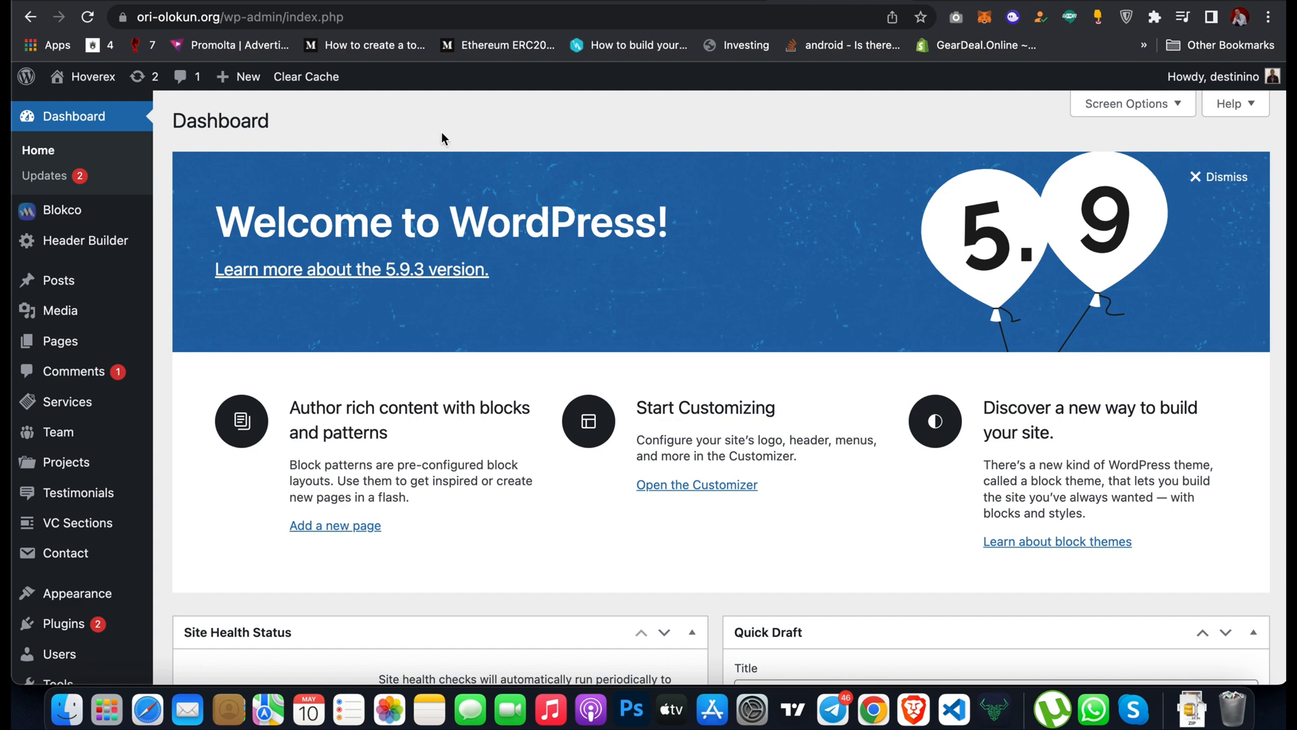
{"action": "mouse_move", "coordinate": [367, 191]}
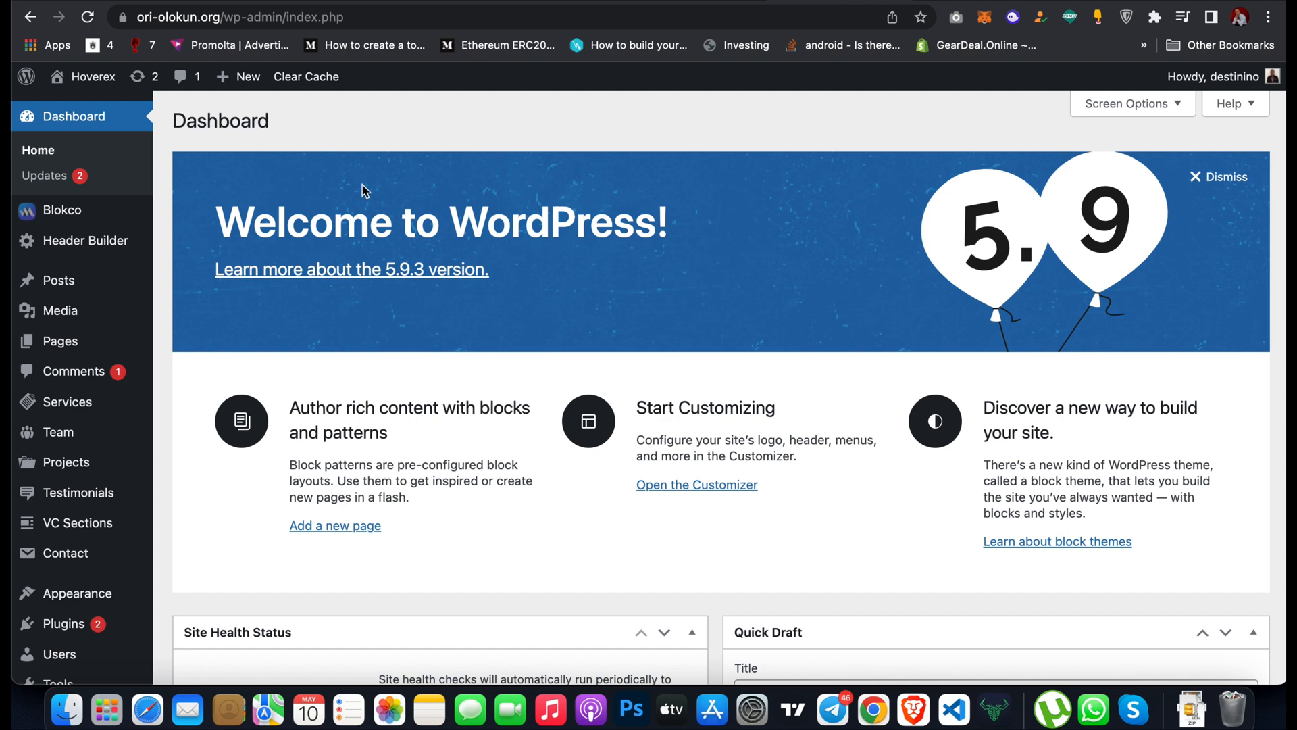
- Search the plugin directory for 'all in one' and install All-in-One WP Migration
{"action": "scroll", "scroll_direction": "down", "scroll_amount": 3}
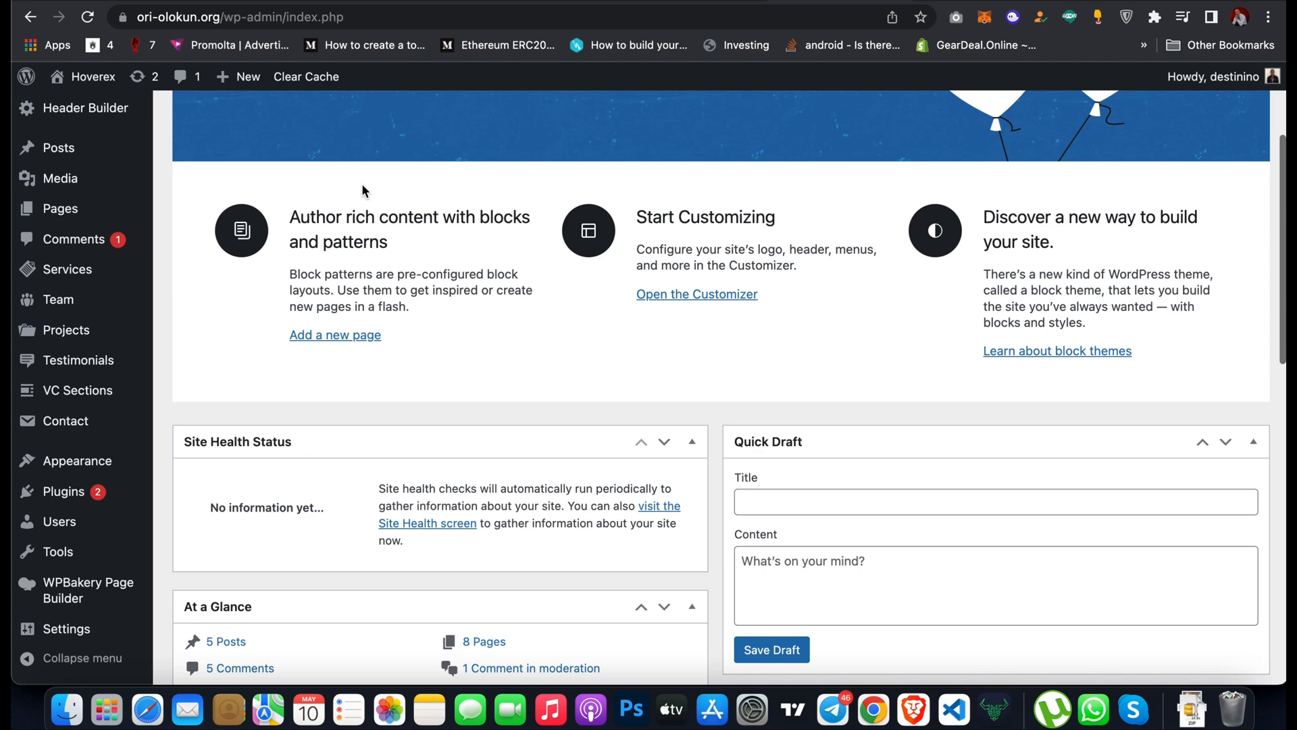
{"action": "mouse_move", "coordinate": [64, 492]}
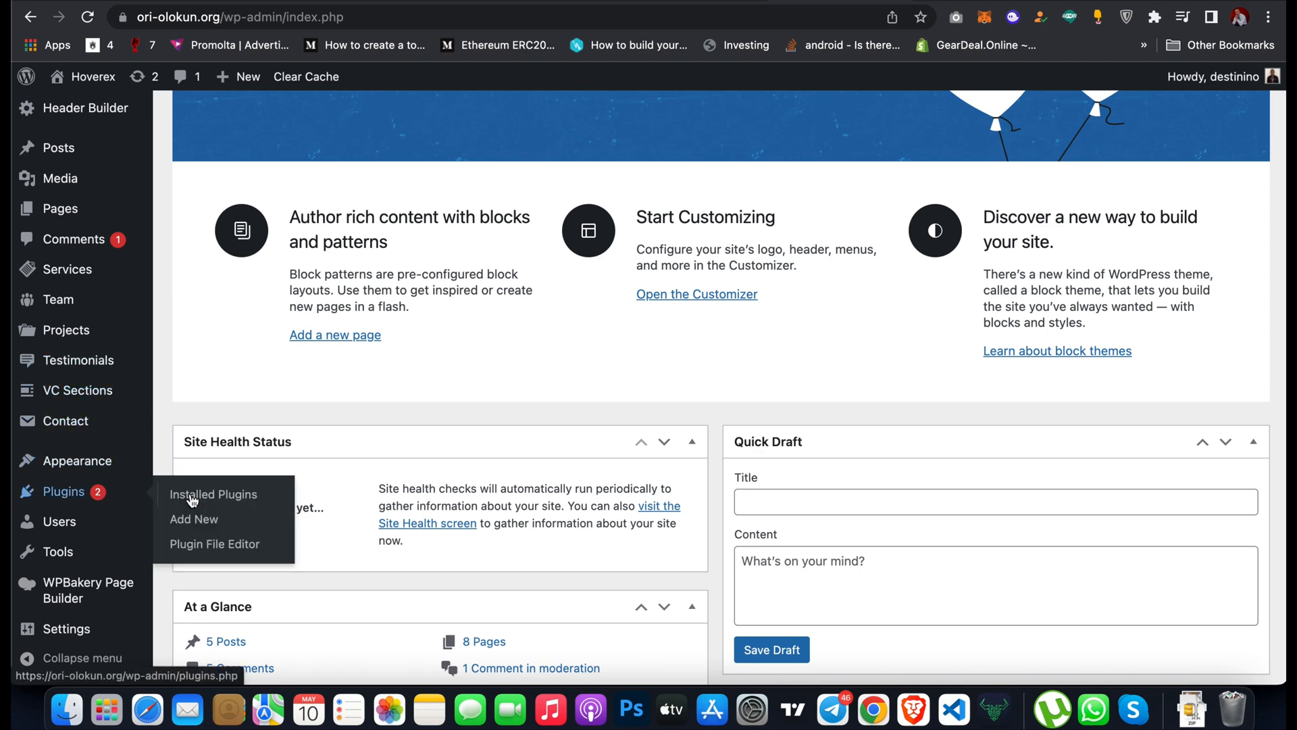
{"action": "left_click", "coordinate": [193, 519]}
{"action": "type", "text": "all in one"}
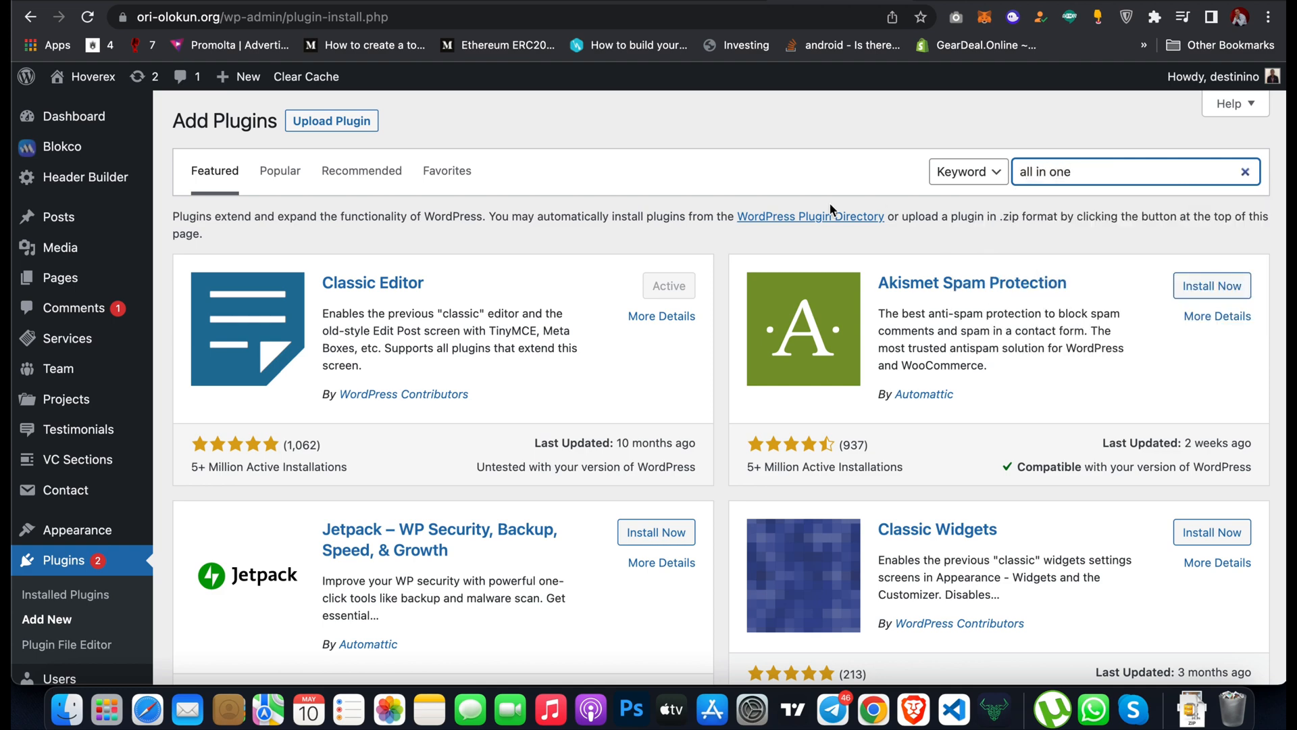
{"action": "key", "text": "Enter"}
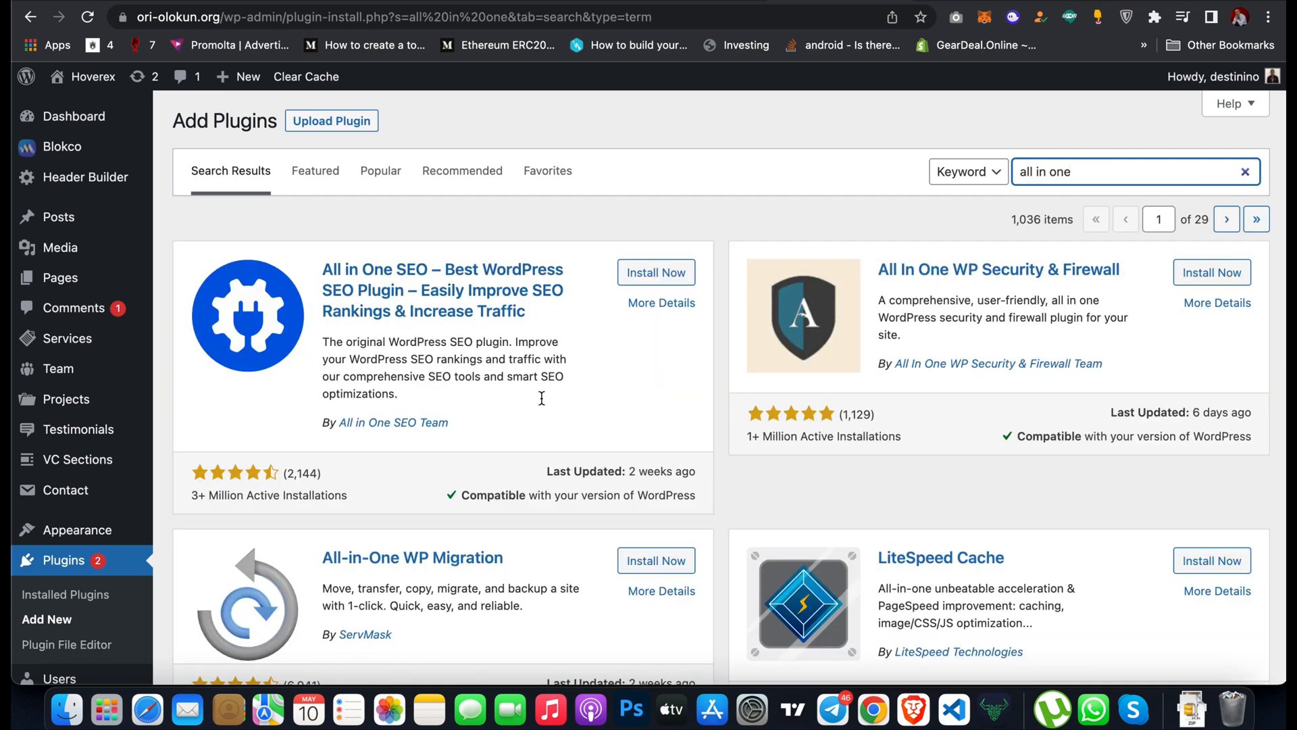
{"action": "scroll", "scroll_direction": "down", "scroll_amount": 3}
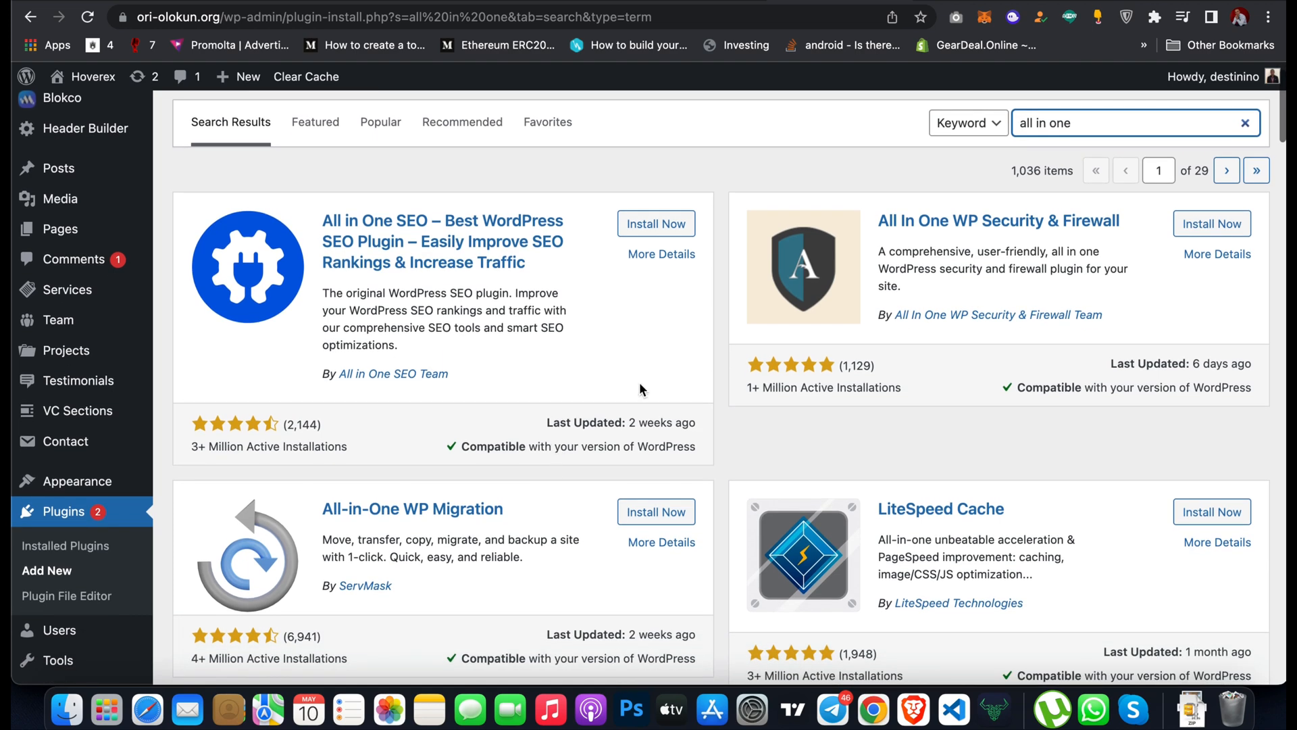
{"action": "scroll", "scroll_direction": "down", "scroll_amount": 3}
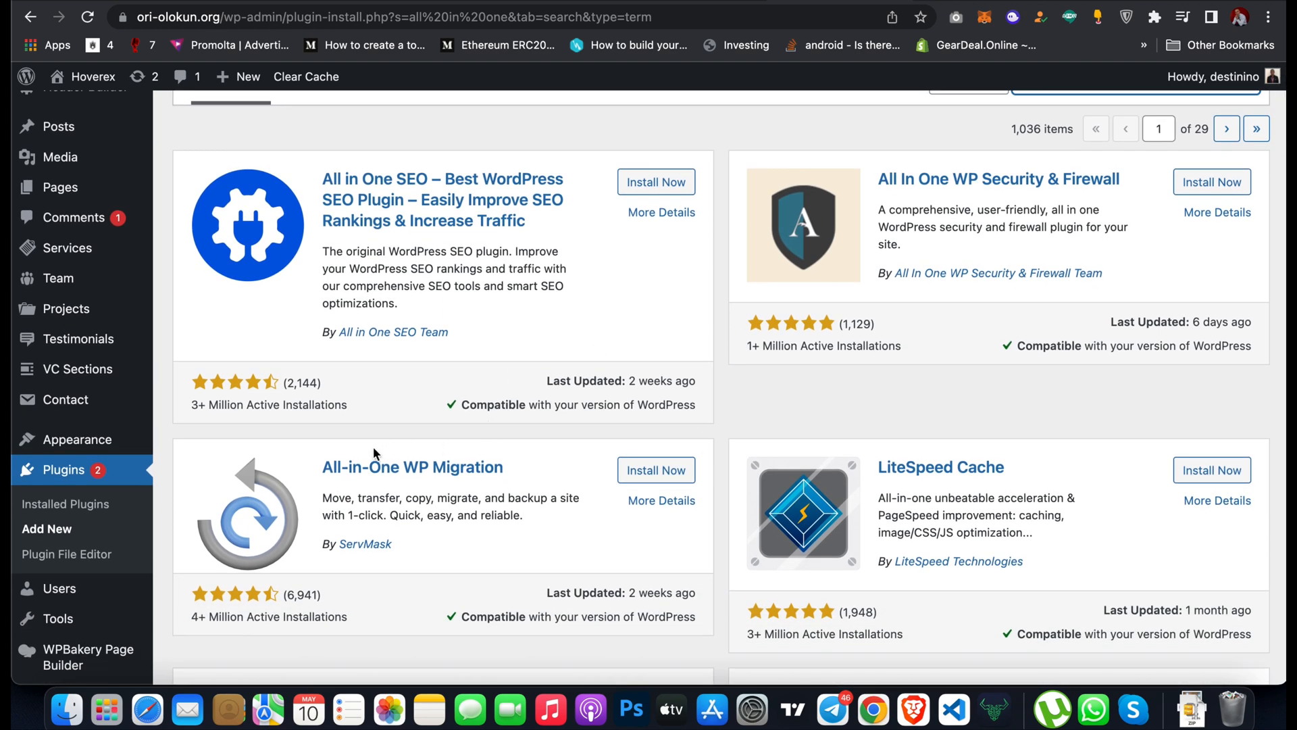
{"action": "mouse_move", "coordinate": [430, 483]}
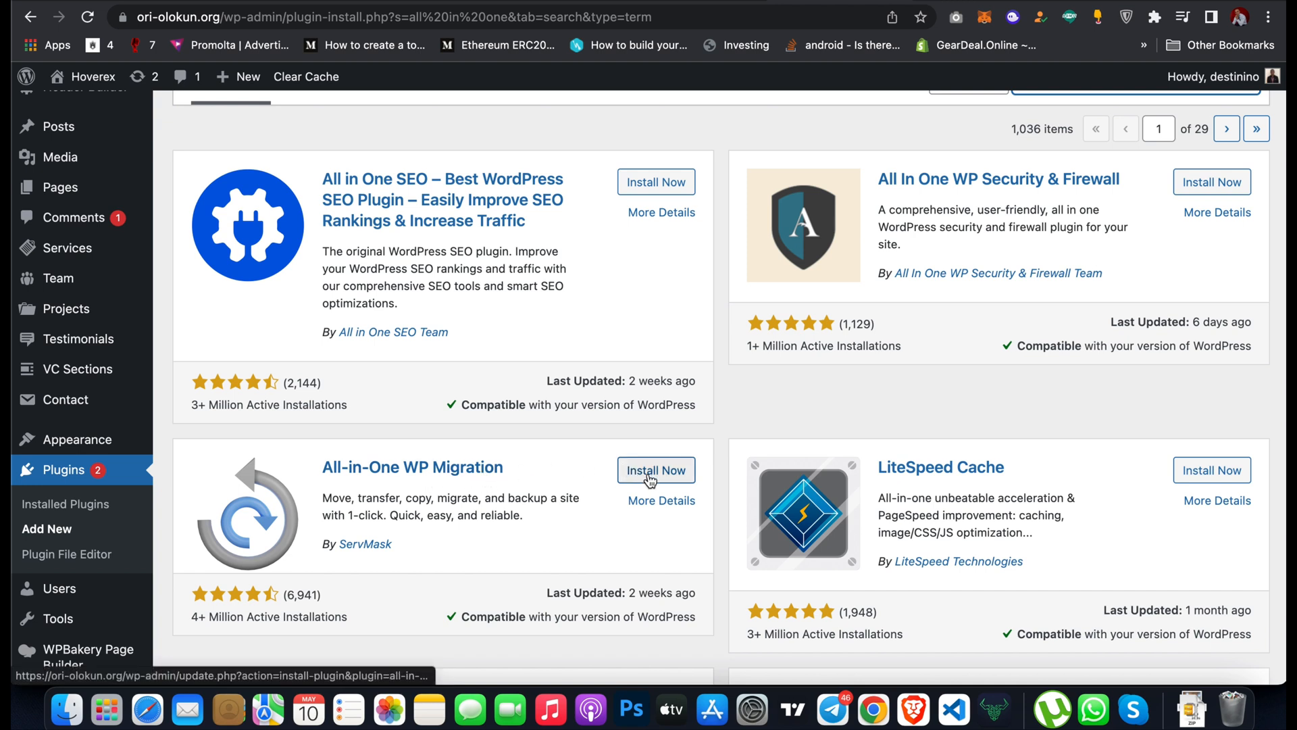
{"action": "left_click", "coordinate": [655, 470]}
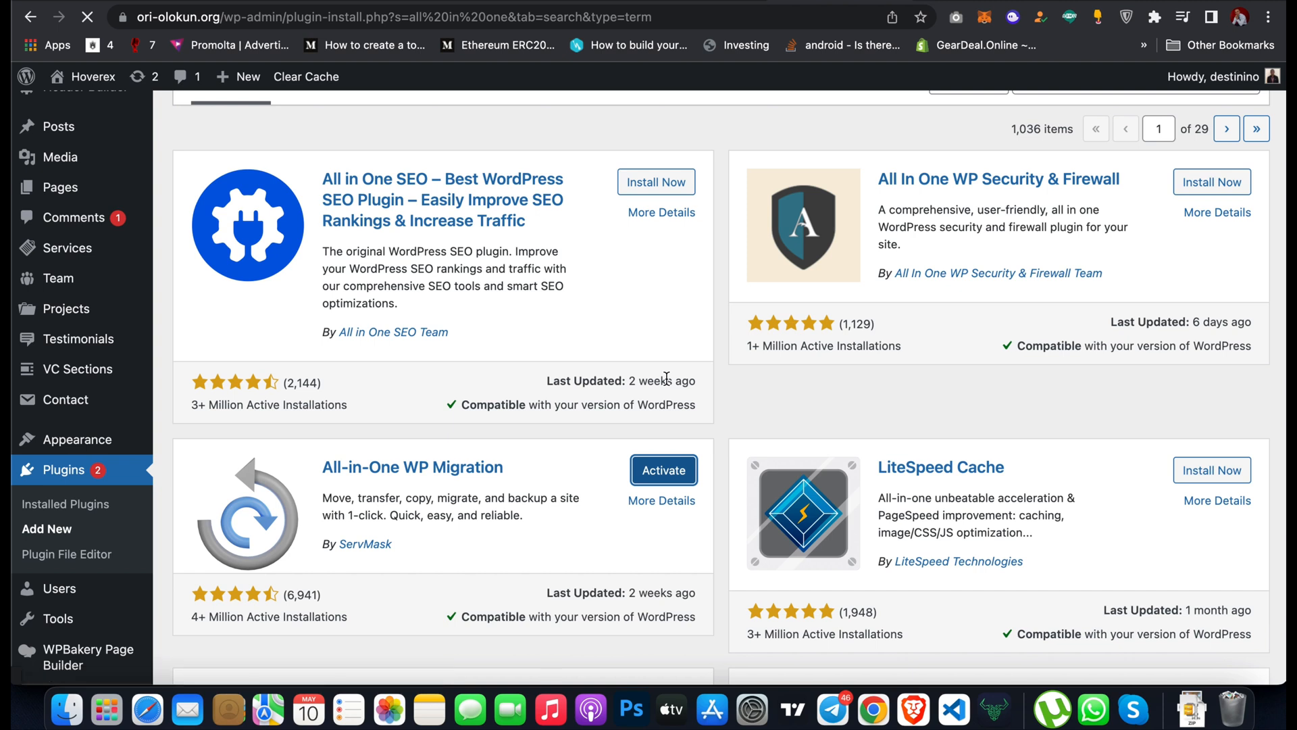
{"action": "mouse_move", "coordinate": [87, 657]}
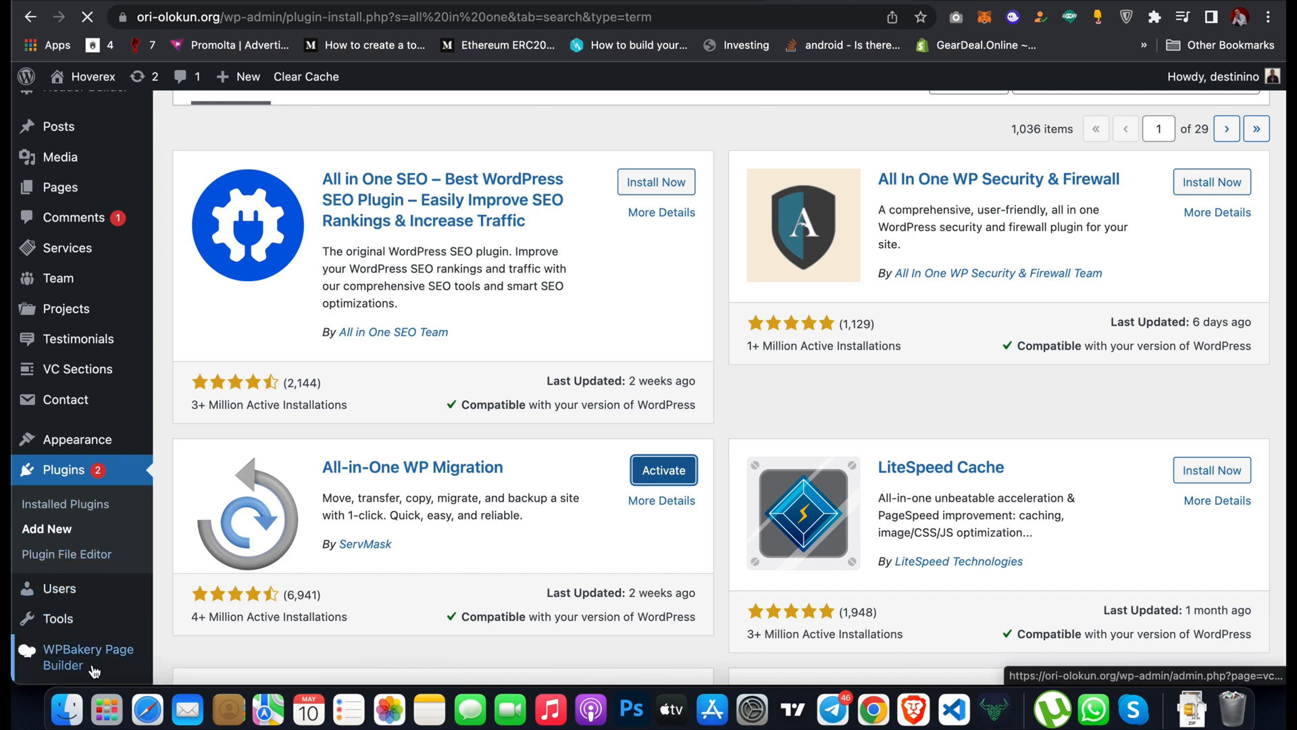
{"action": "mouse_move", "coordinate": [58, 618]}
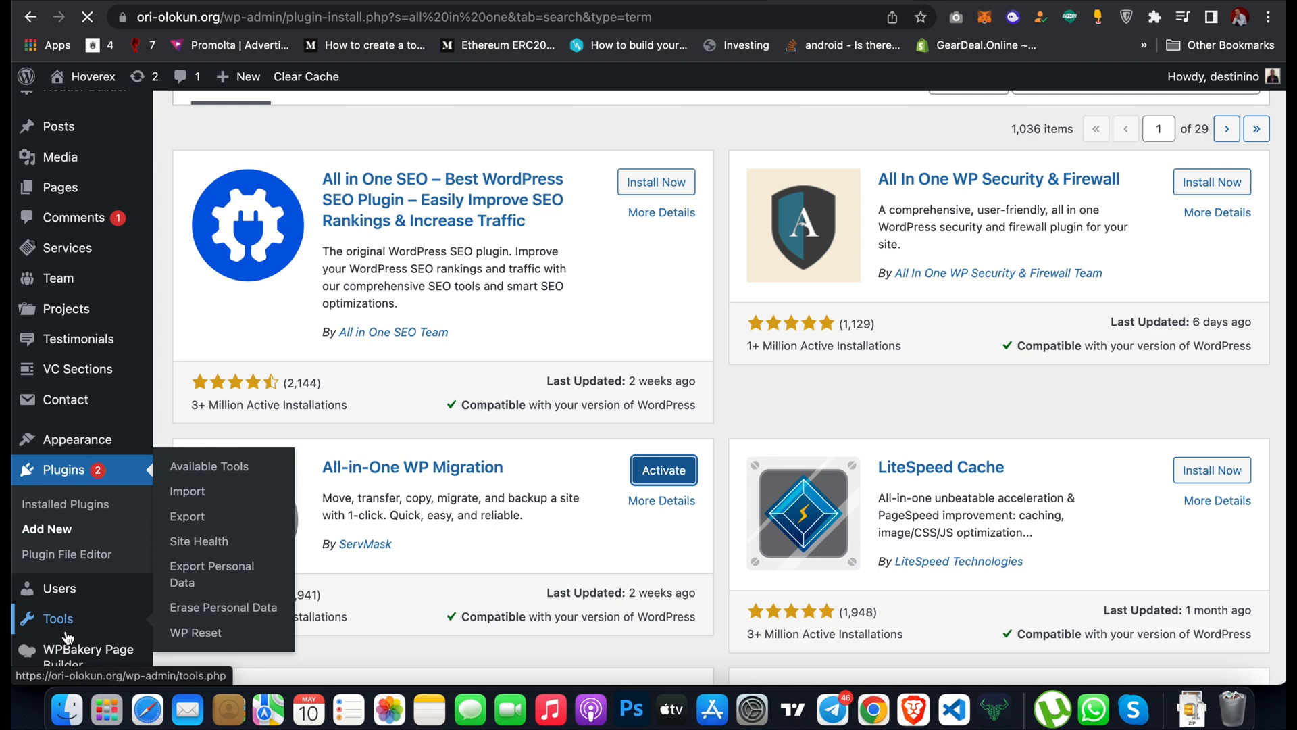
- Activate All-in-One WP Migration and reach its Export Site page
{"action": "left_click", "coordinate": [662, 471]}
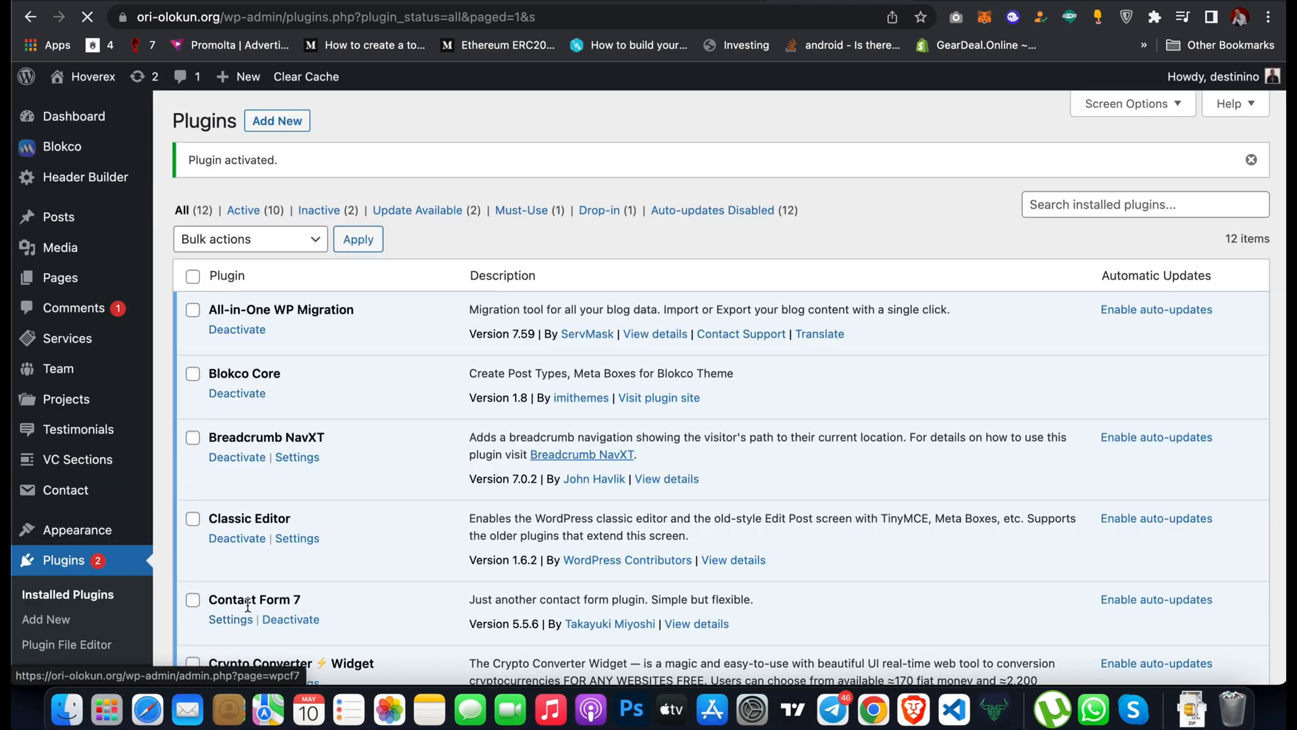
{"action": "scroll", "scroll_direction": "down", "scroll_amount": 3}
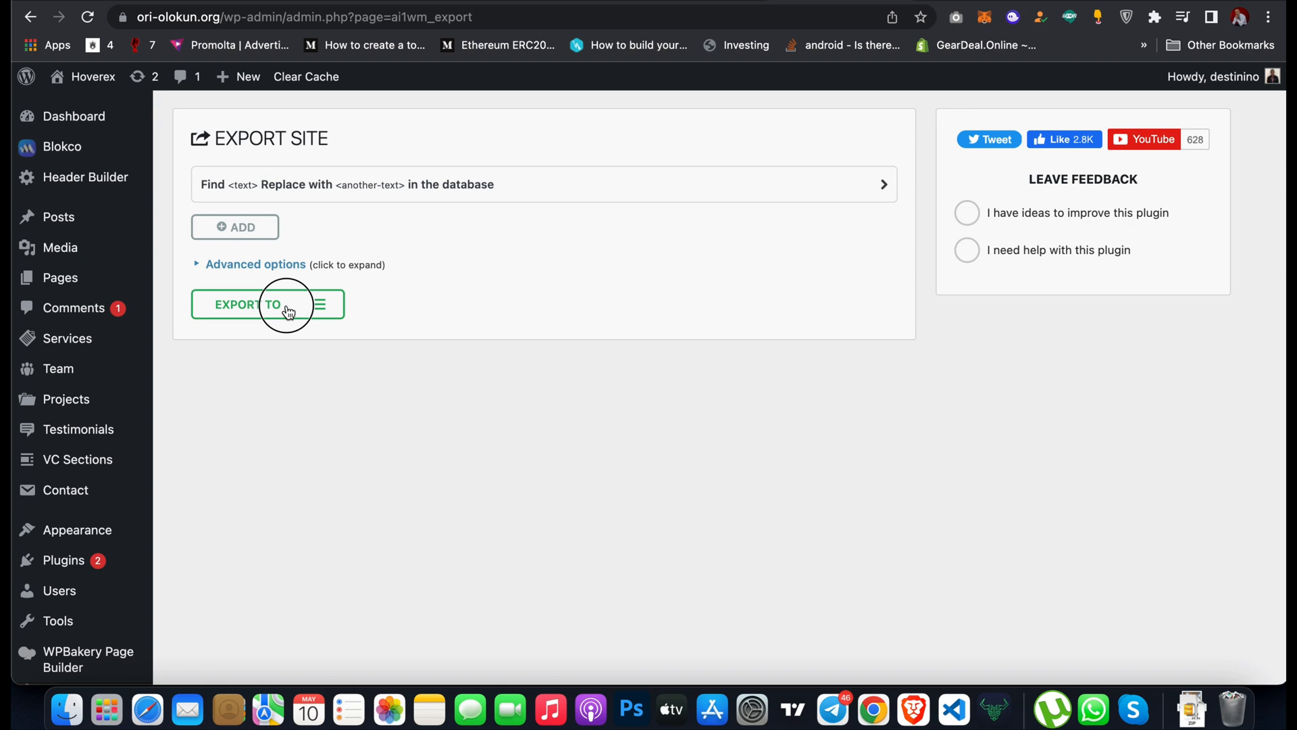
- Choose File as the export destination to start archiving the whole site
{"action": "left_click", "coordinate": [248, 304]}
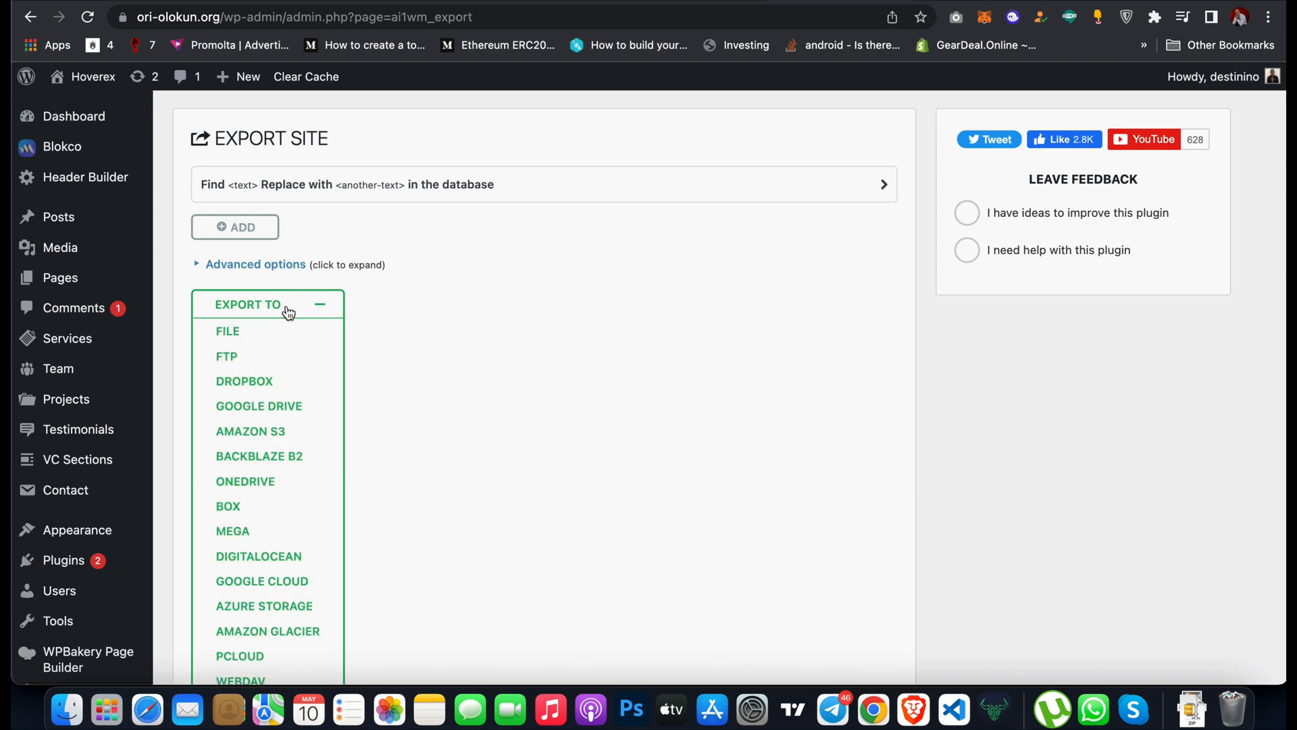
{"action": "scroll", "scroll_direction": "down", "scroll_amount": 3}
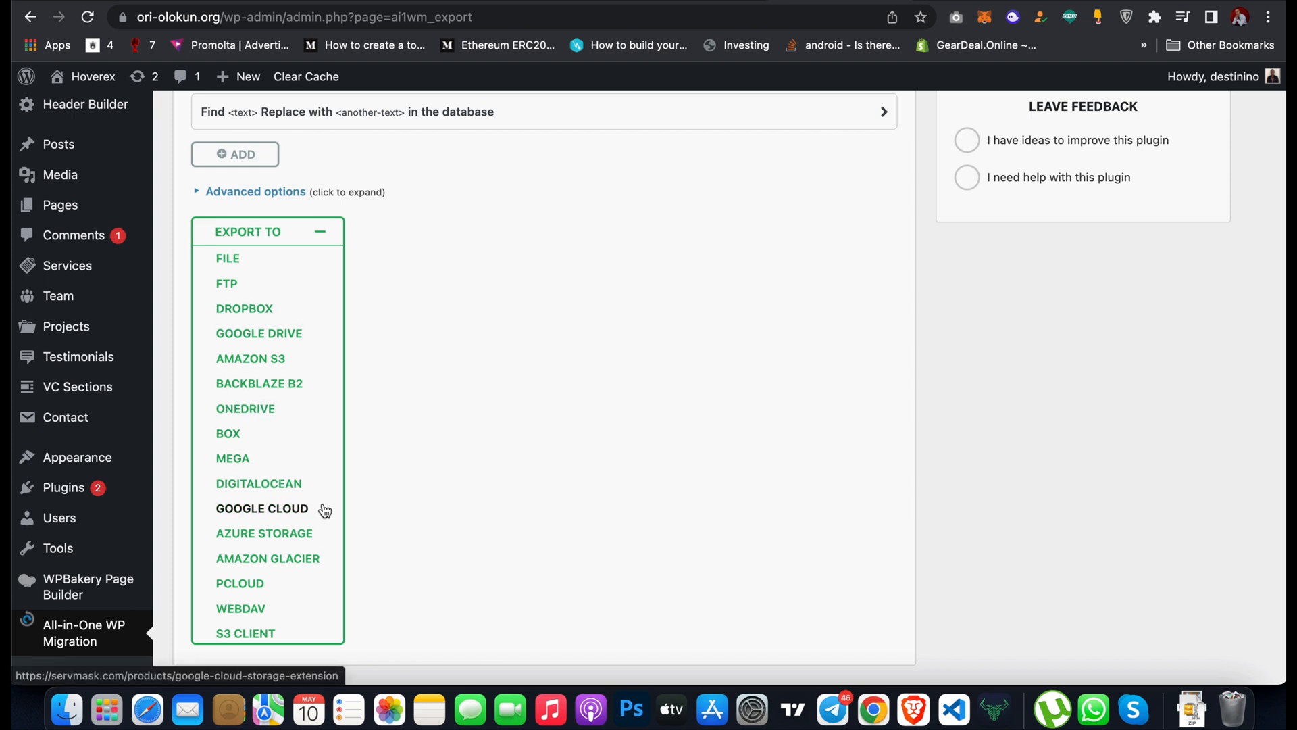
{"action": "mouse_move", "coordinate": [297, 297]}
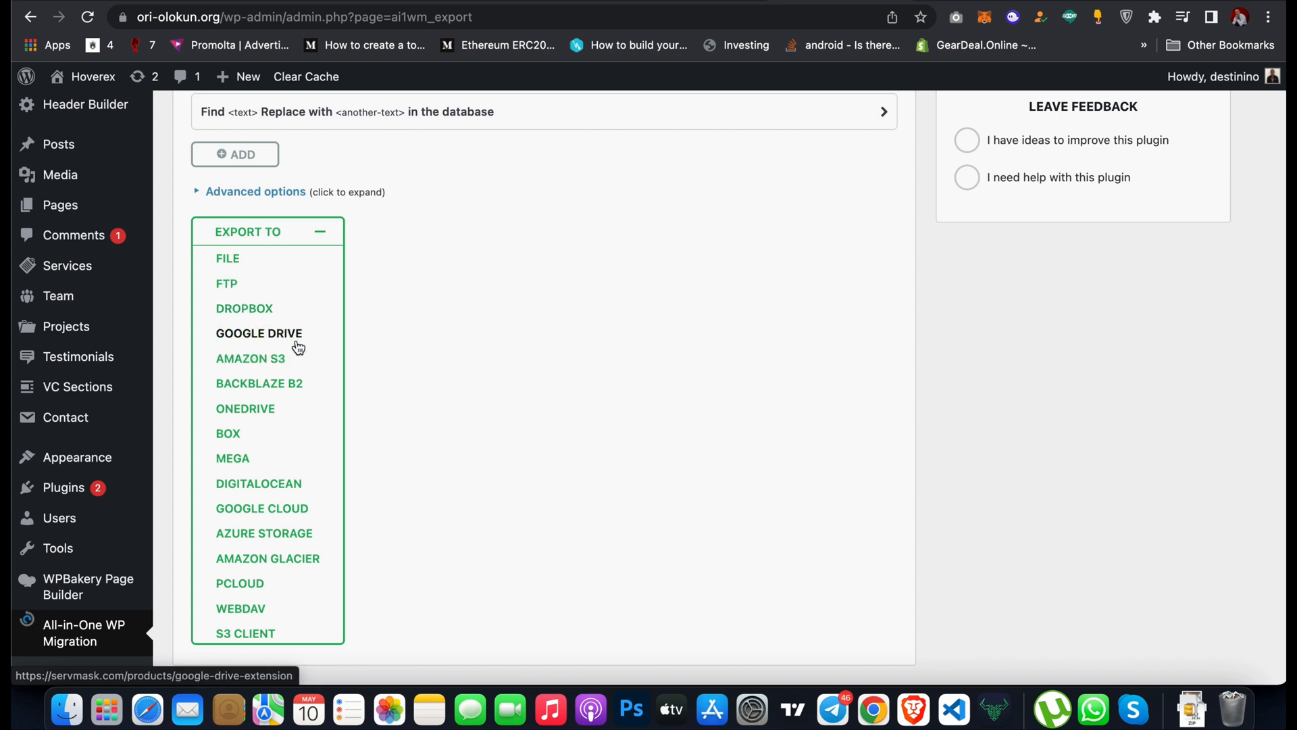
{"action": "mouse_move", "coordinate": [260, 484]}
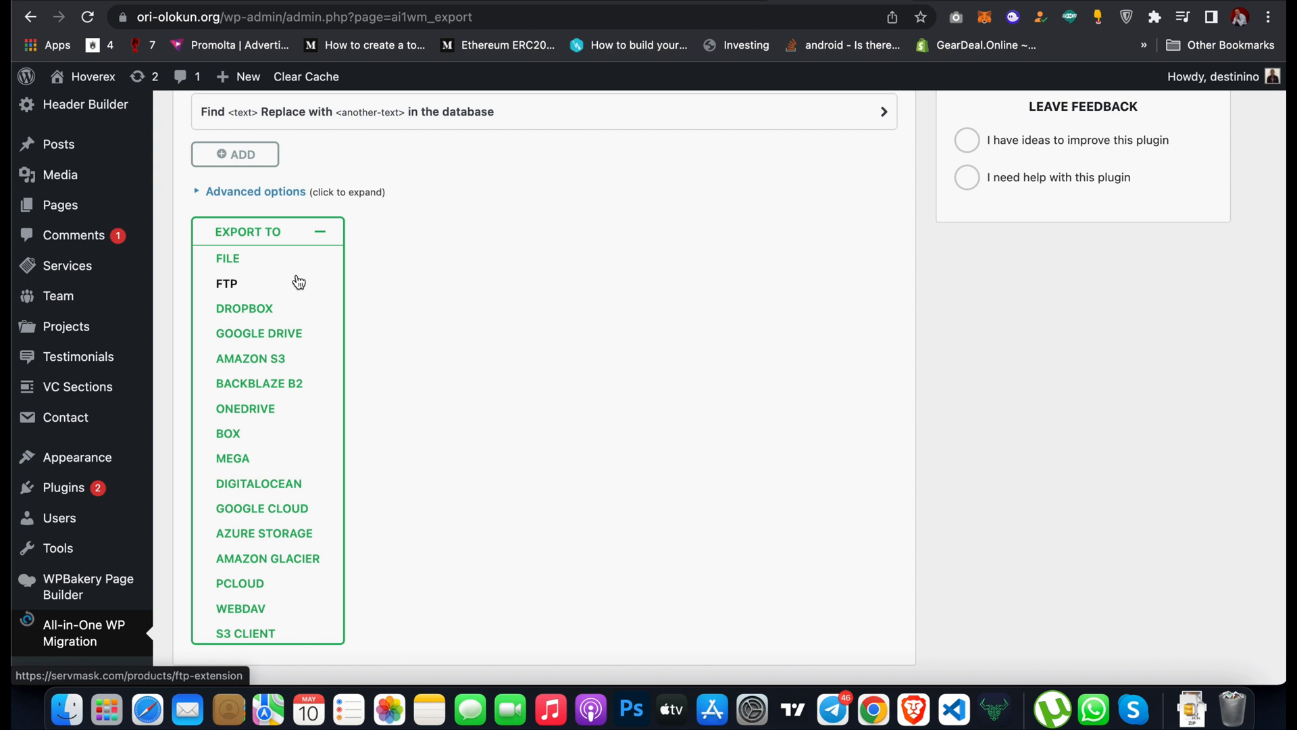
{"action": "left_click", "coordinate": [227, 258]}
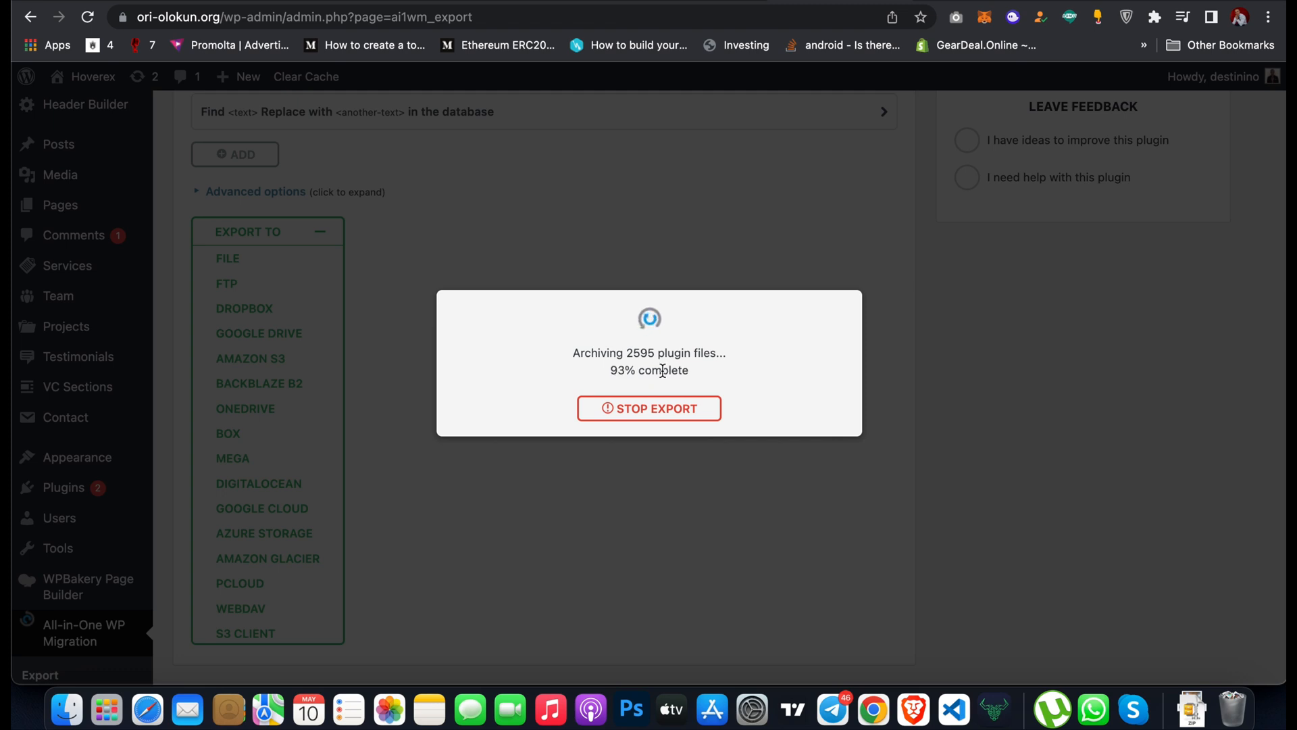
{"action": "mouse_move", "coordinate": [675, 368]}
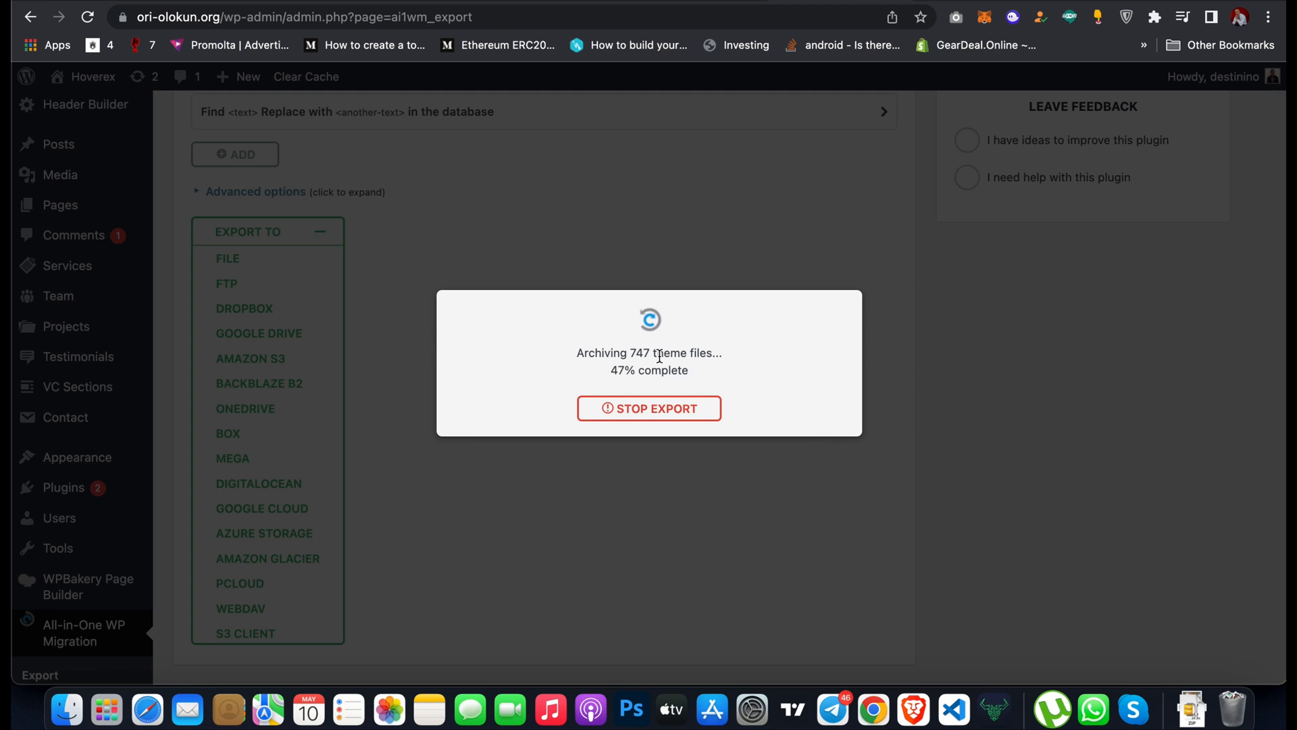
{"action": "mouse_move", "coordinate": [671, 360]}
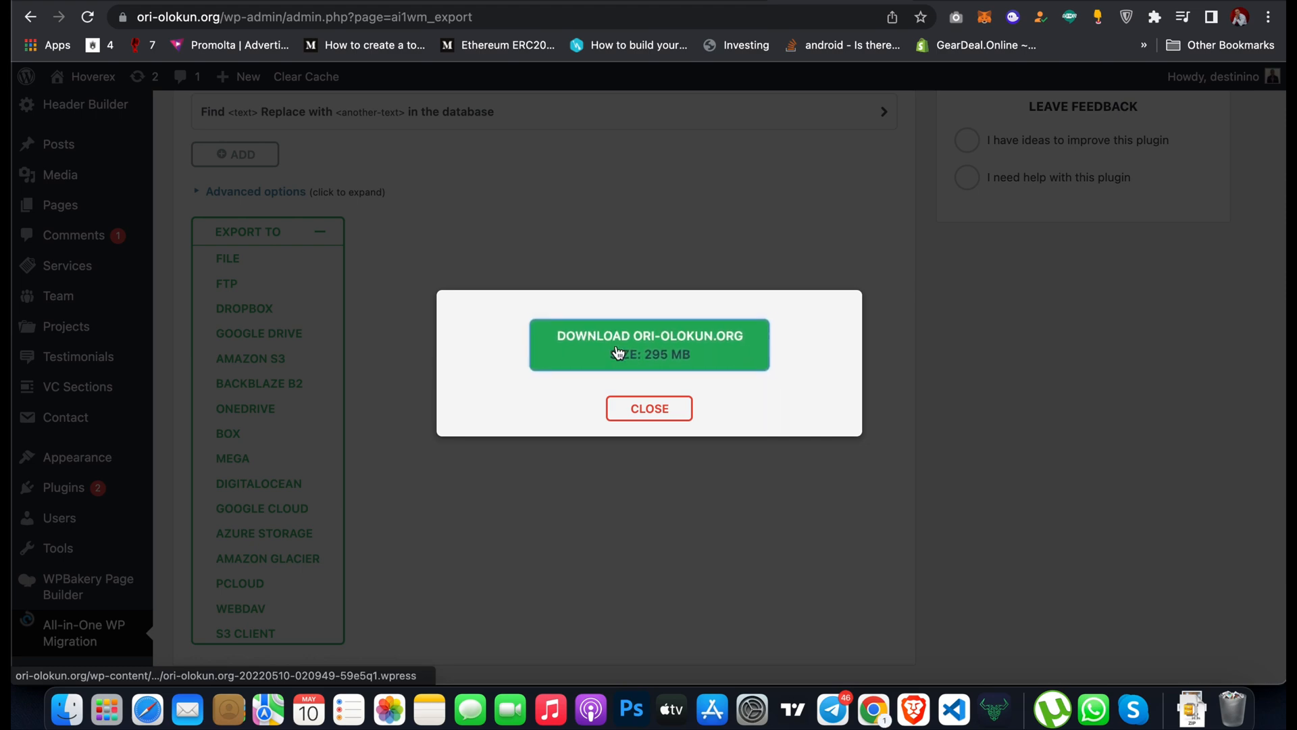
- Download the ori-olokun.org package into Downloads and dismiss the finished export popup
{"action": "left_click", "coordinate": [649, 345]}
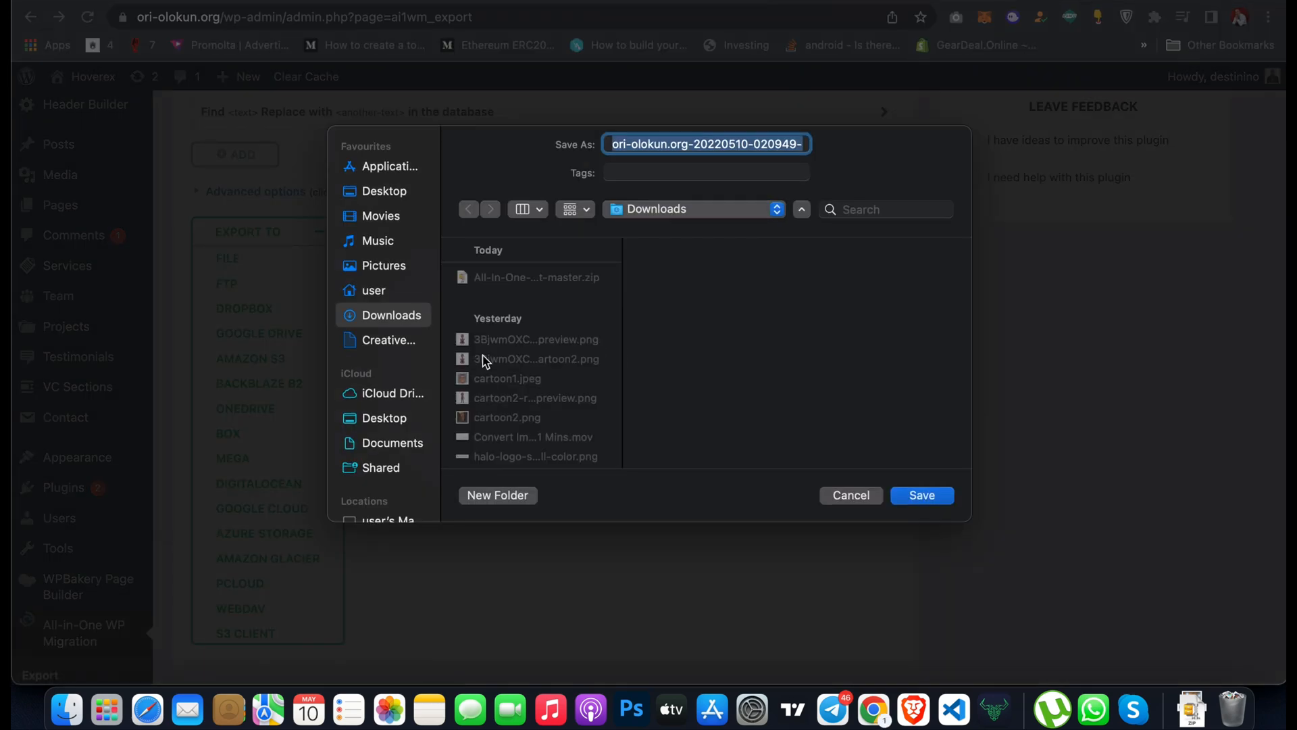
{"action": "left_click", "coordinate": [921, 495]}
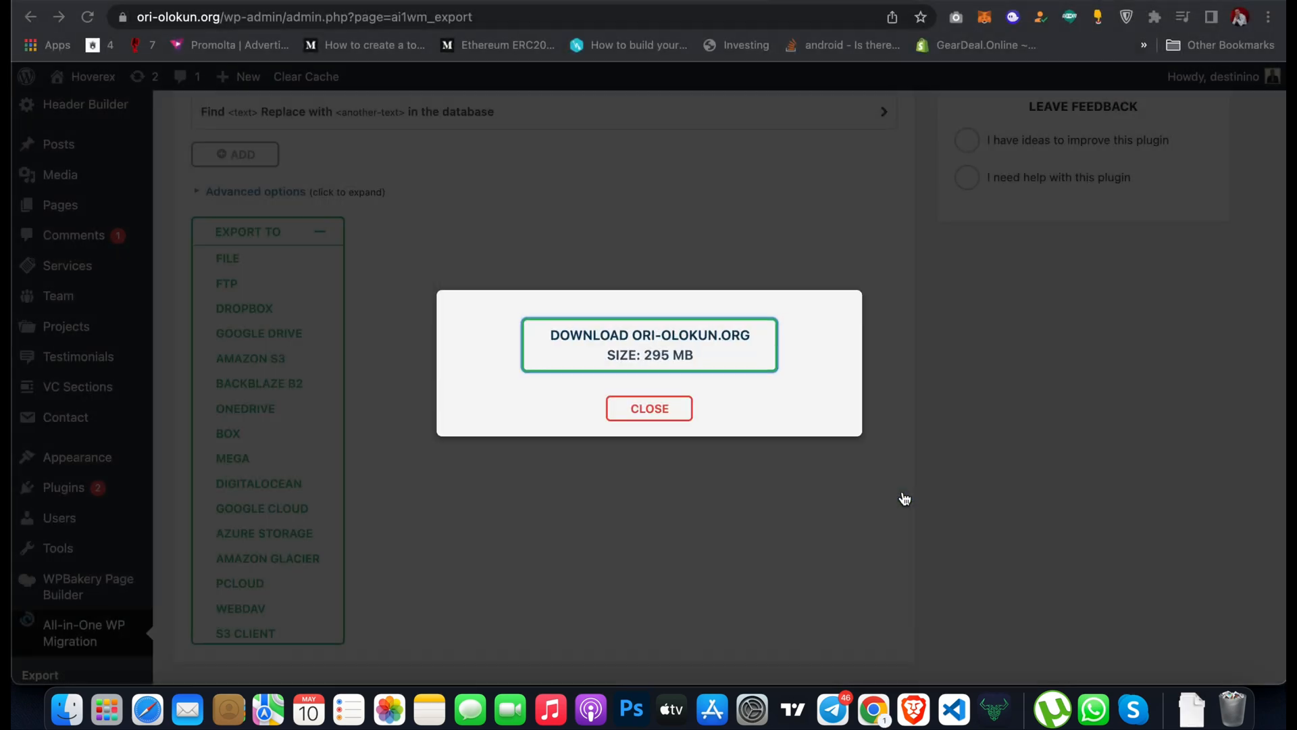
{"action": "left_click", "coordinate": [649, 344]}
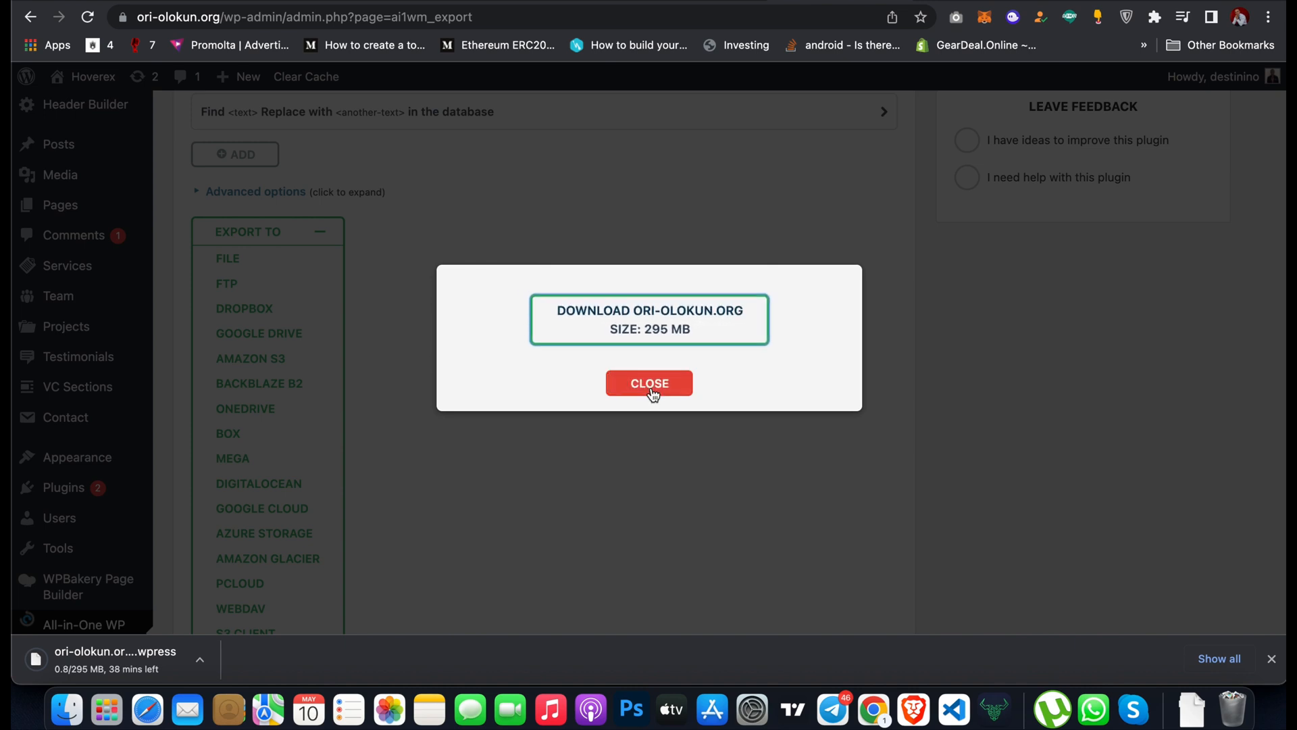
{"action": "left_click", "coordinate": [649, 383]}
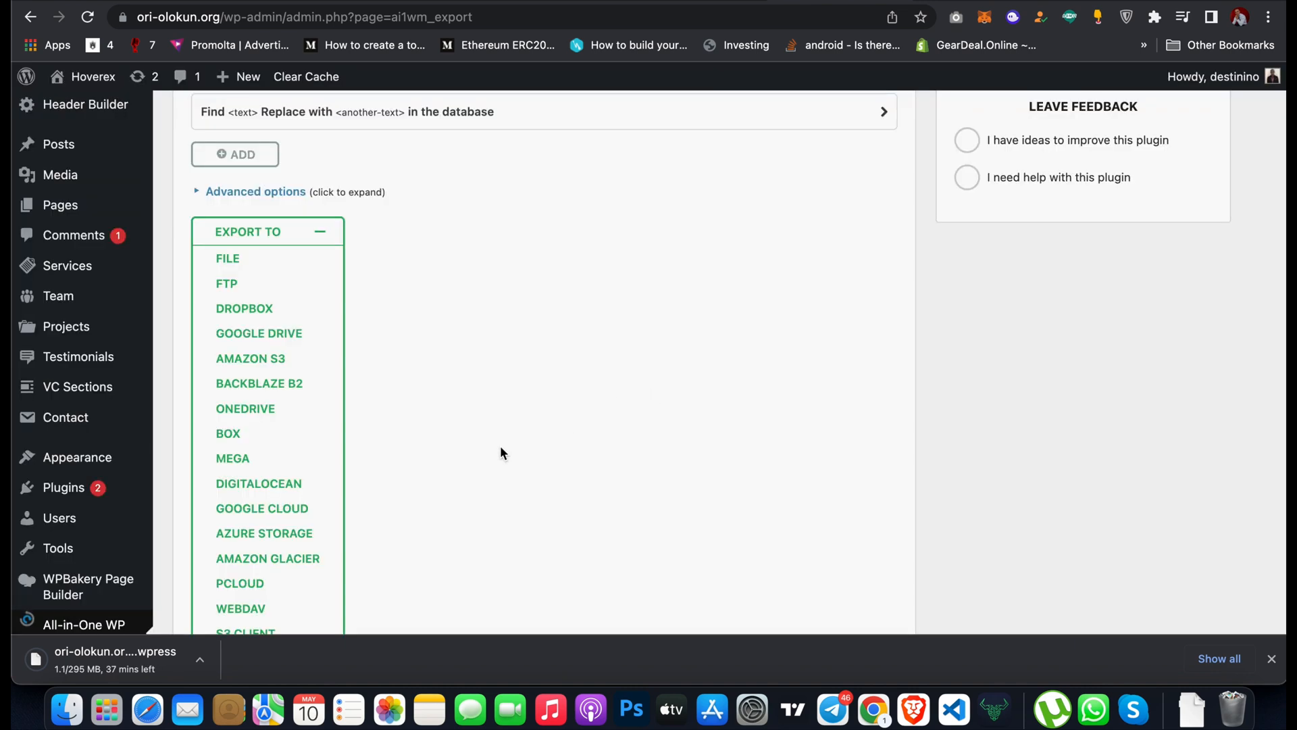
{"action": "mouse_move", "coordinate": [438, 559]}
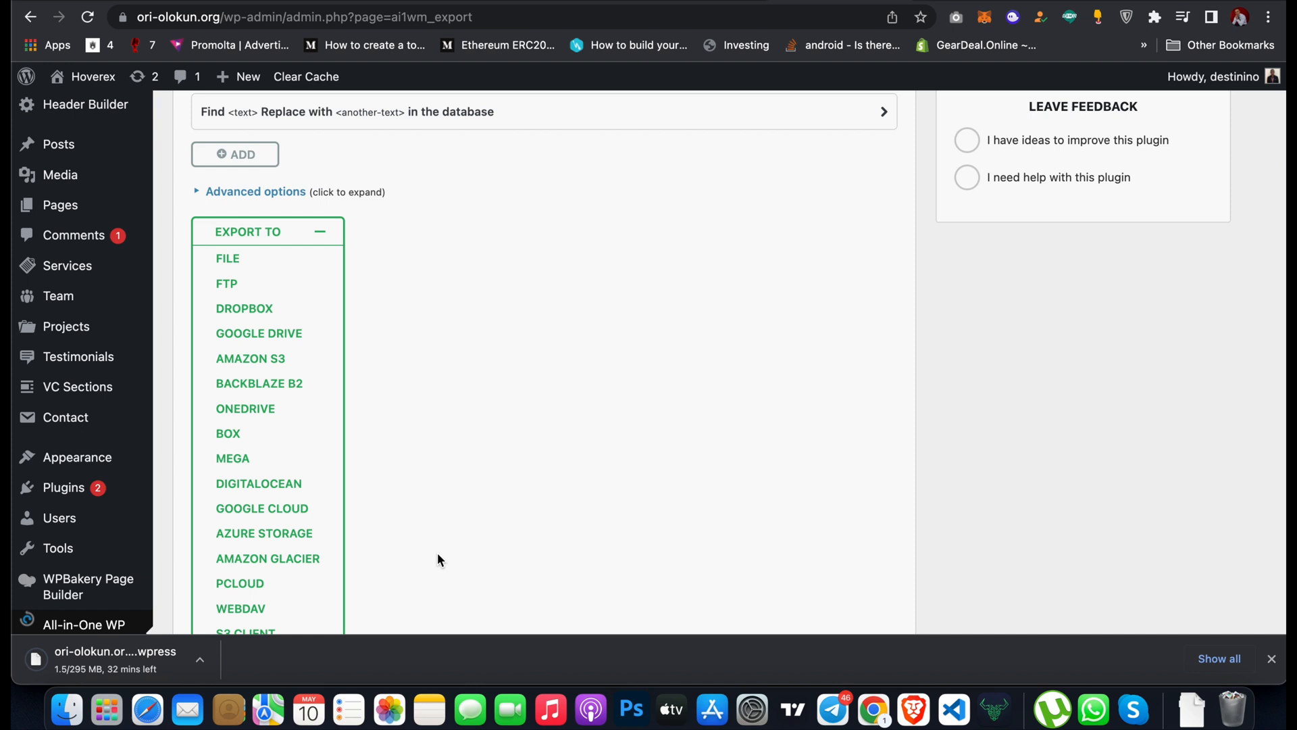
{"action": "mouse_move", "coordinate": [423, 555]}
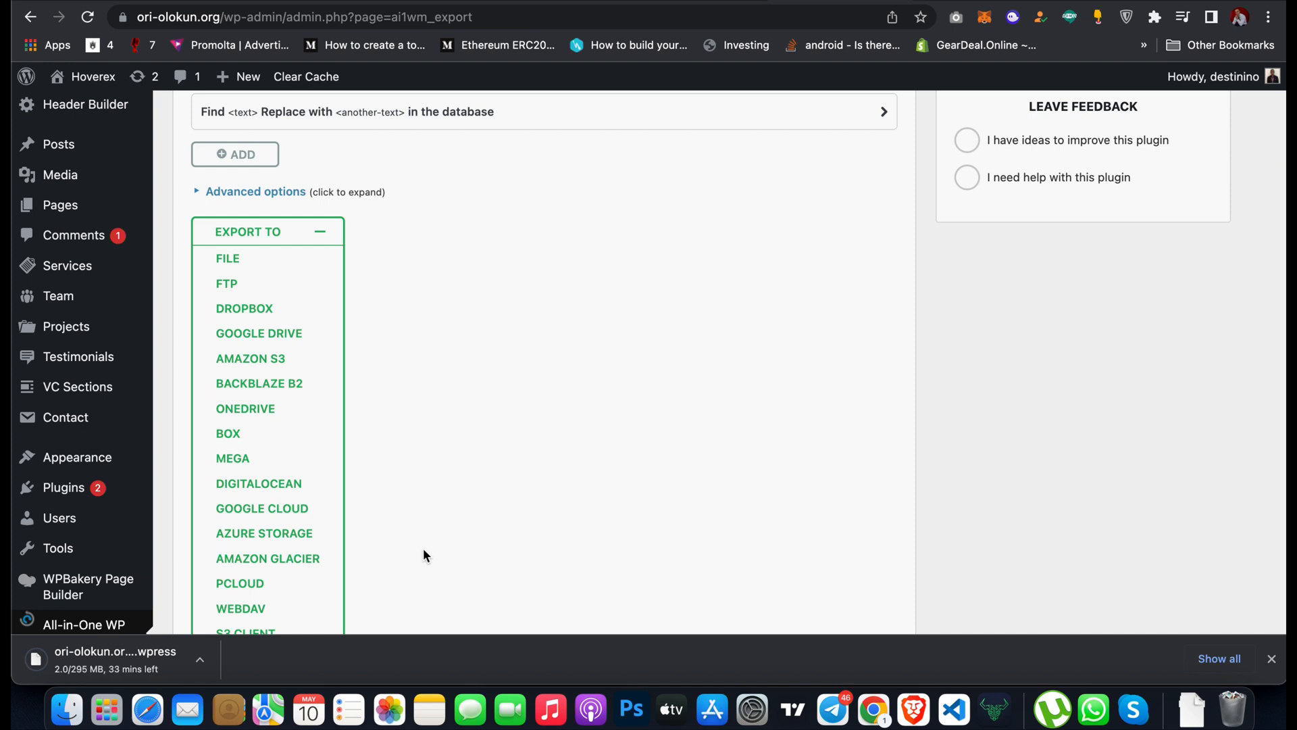
{"action": "mouse_move", "coordinate": [475, 448]}
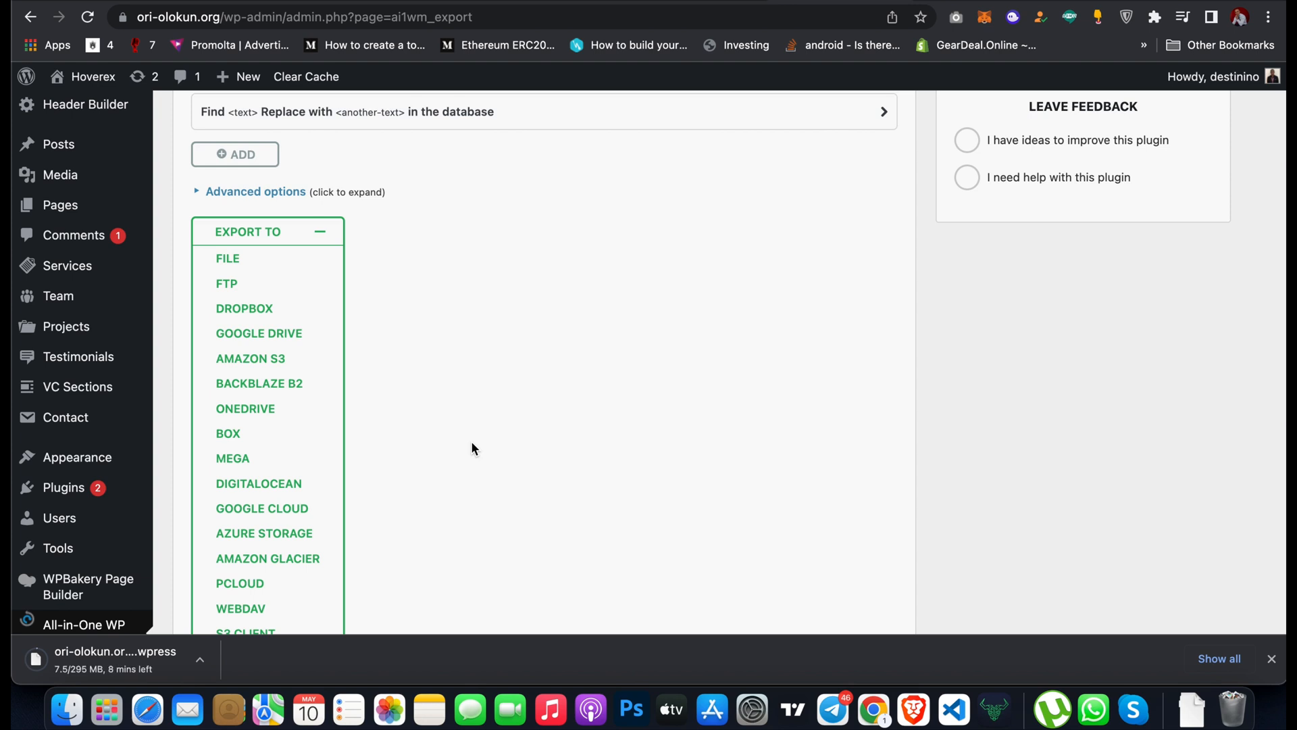
{"action": "mouse_move", "coordinate": [451, 325]}
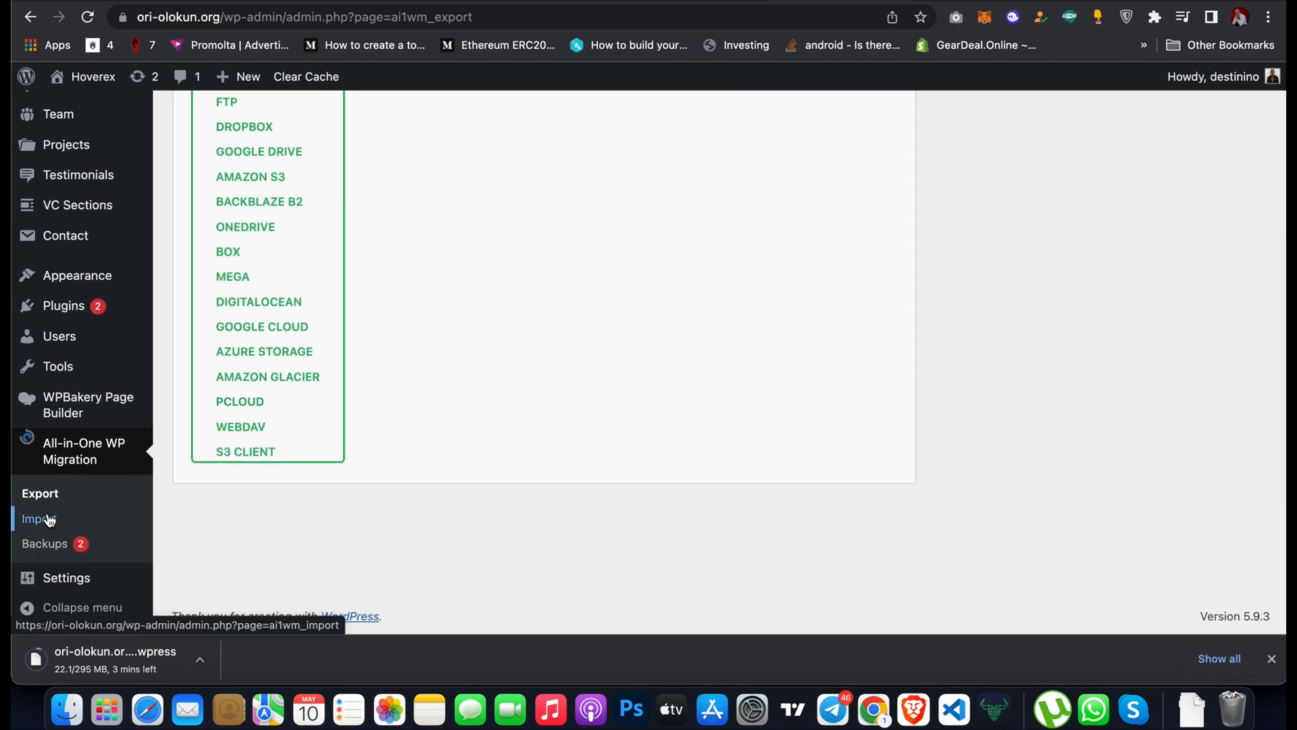
- Go to Import Site and choose File as the import source, bringing up the file picker
{"action": "left_click", "coordinate": [39, 519]}
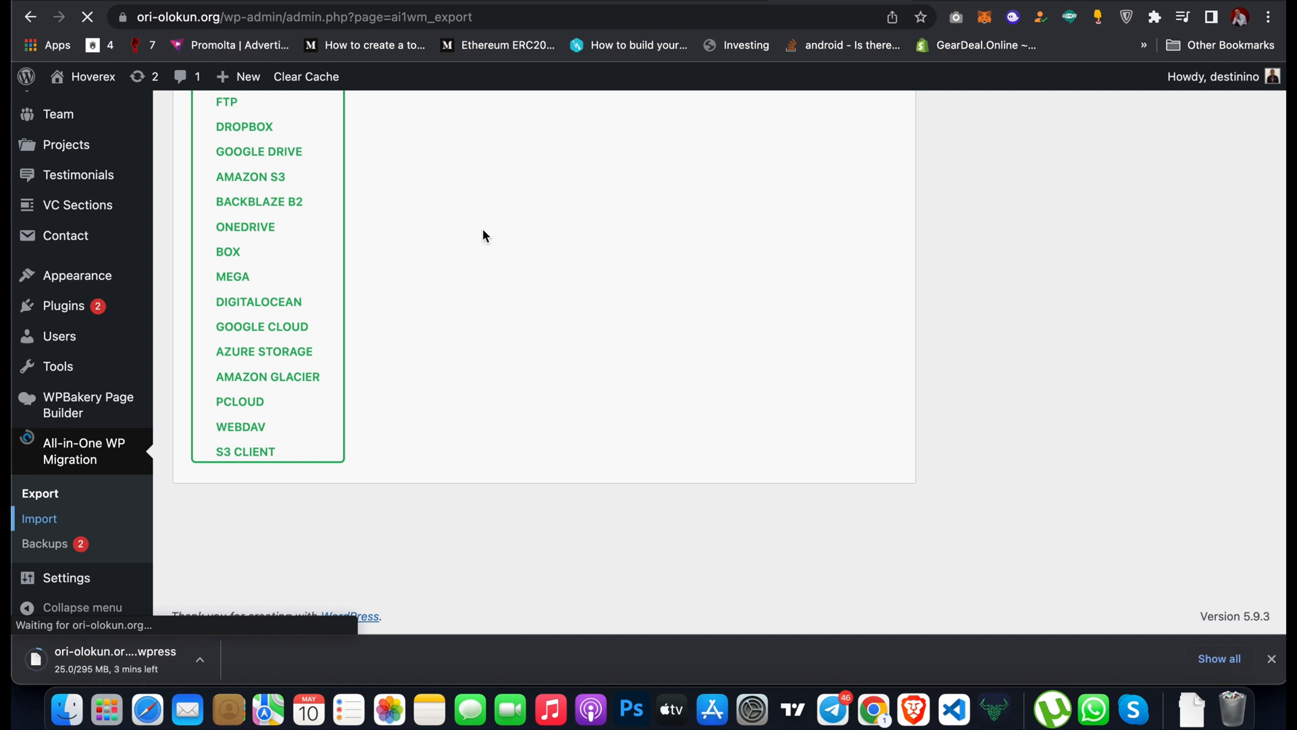
{"action": "left_click", "coordinate": [39, 519]}
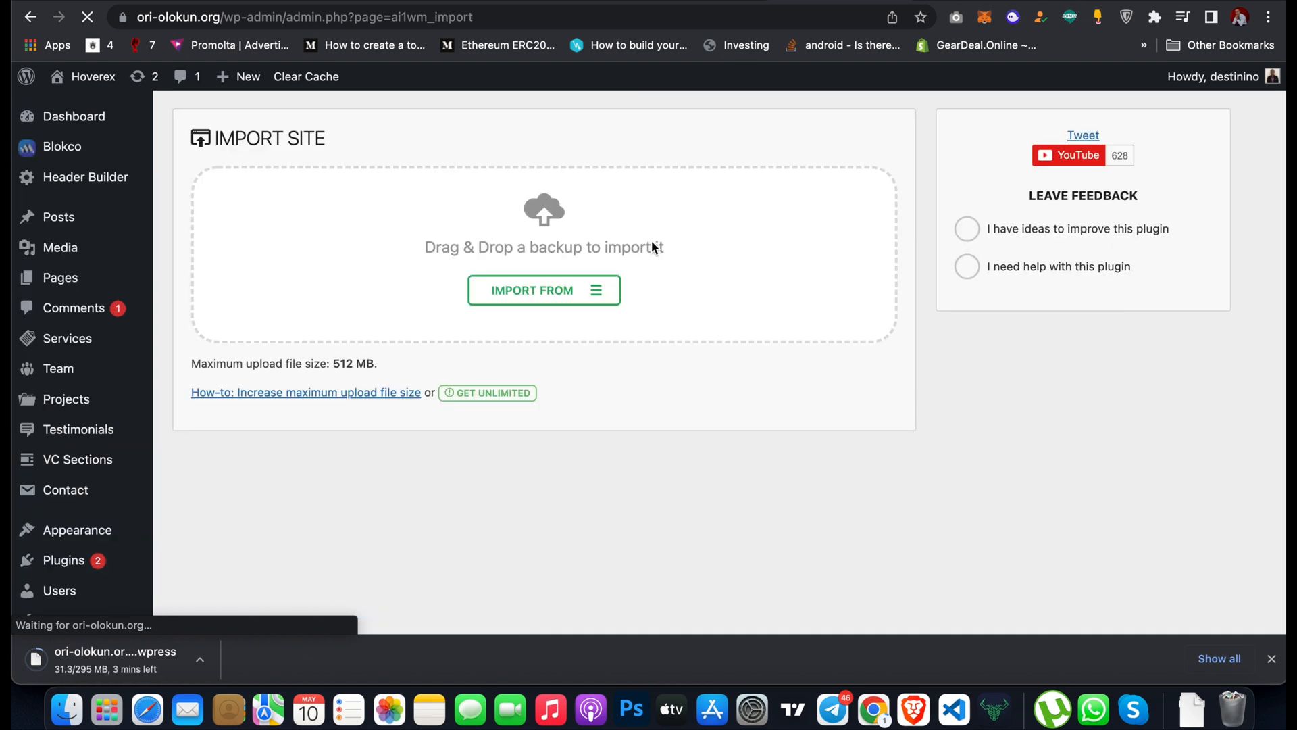
{"action": "left_click", "coordinate": [543, 289]}
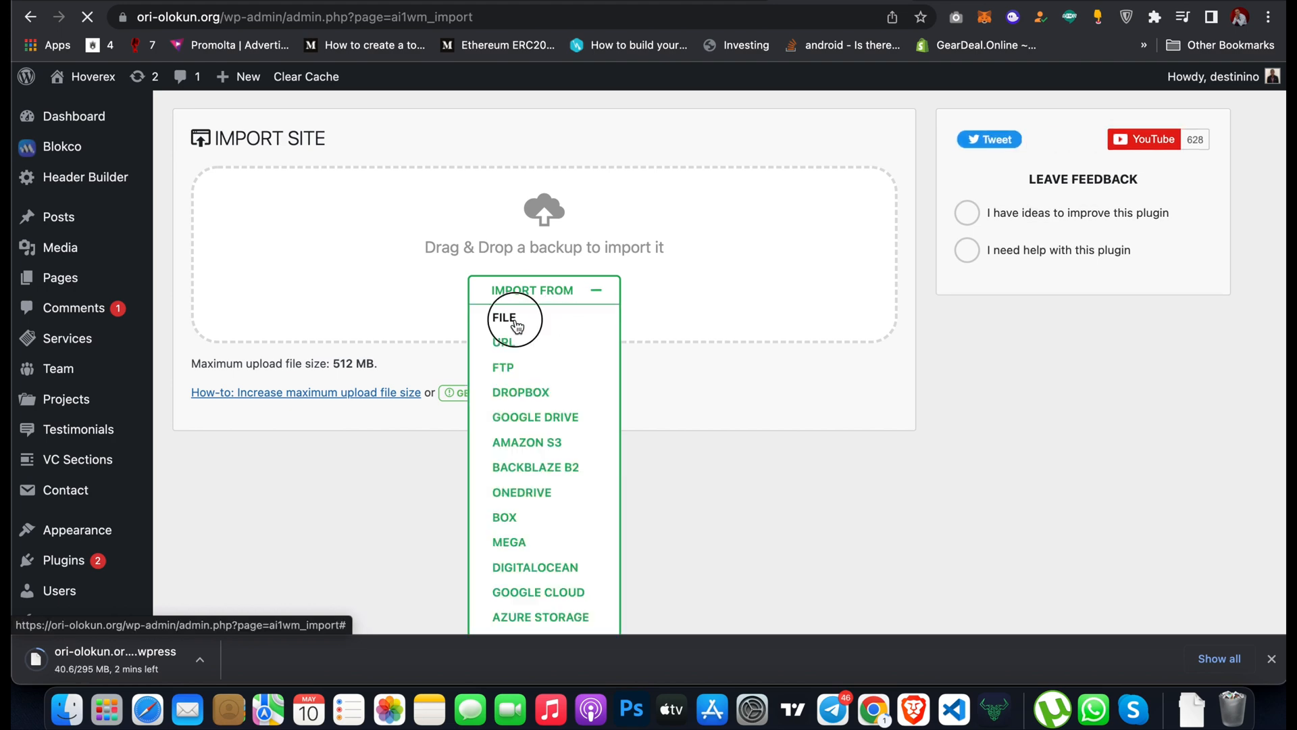
{"action": "left_click", "coordinate": [506, 318]}
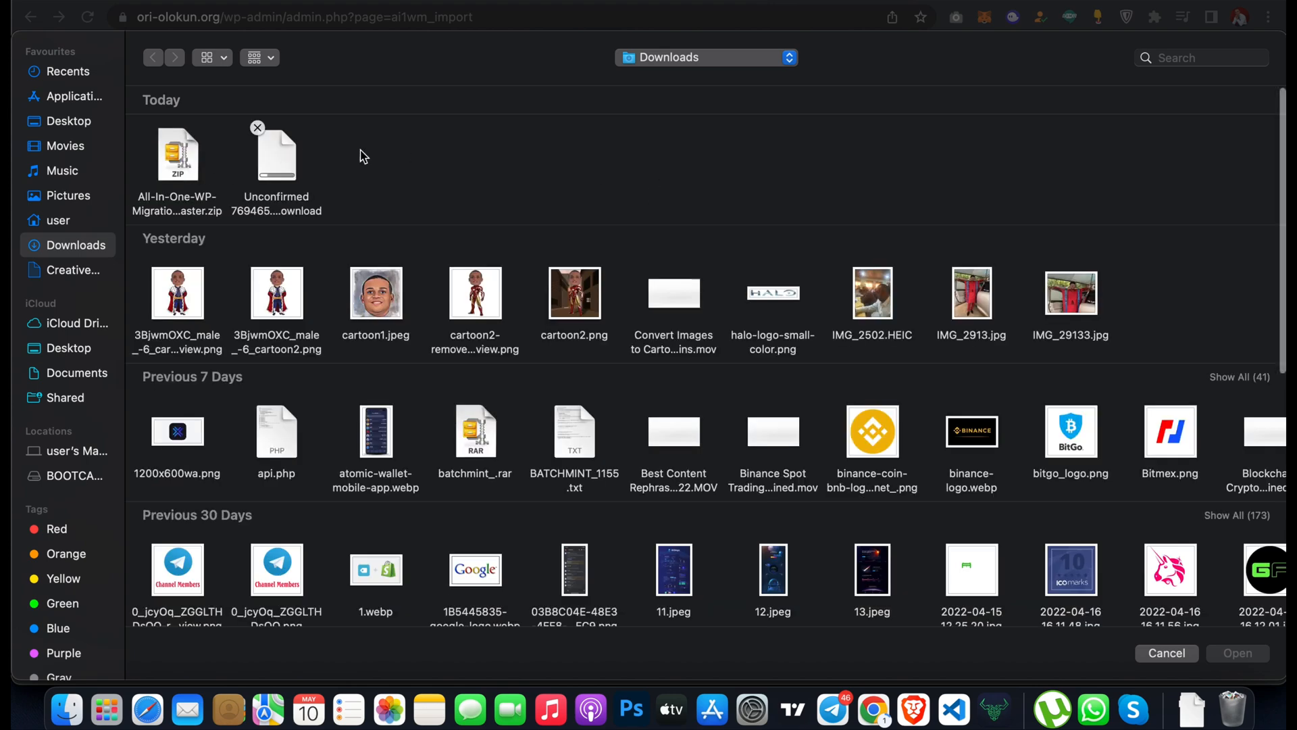
{"action": "mouse_move", "coordinate": [1173, 652]}
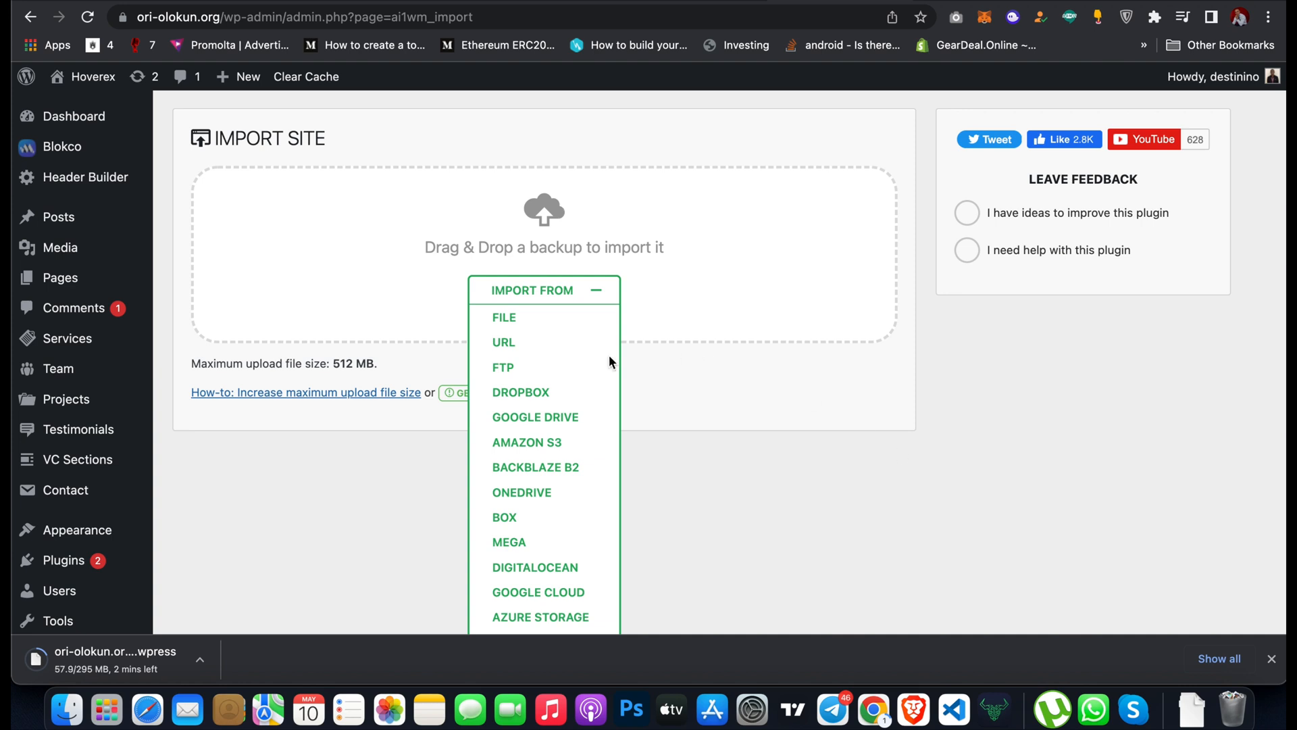
{"action": "mouse_move", "coordinate": [504, 316]}
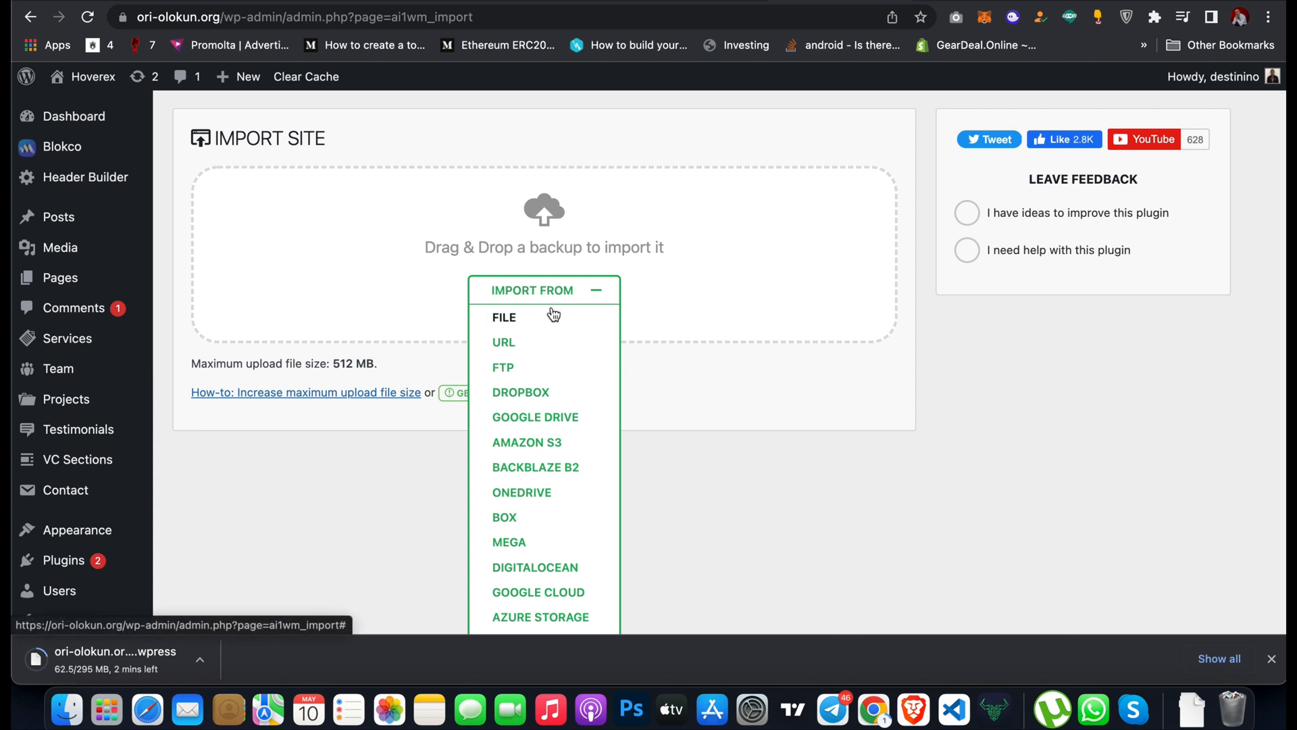
{"action": "mouse_move", "coordinate": [574, 289]}
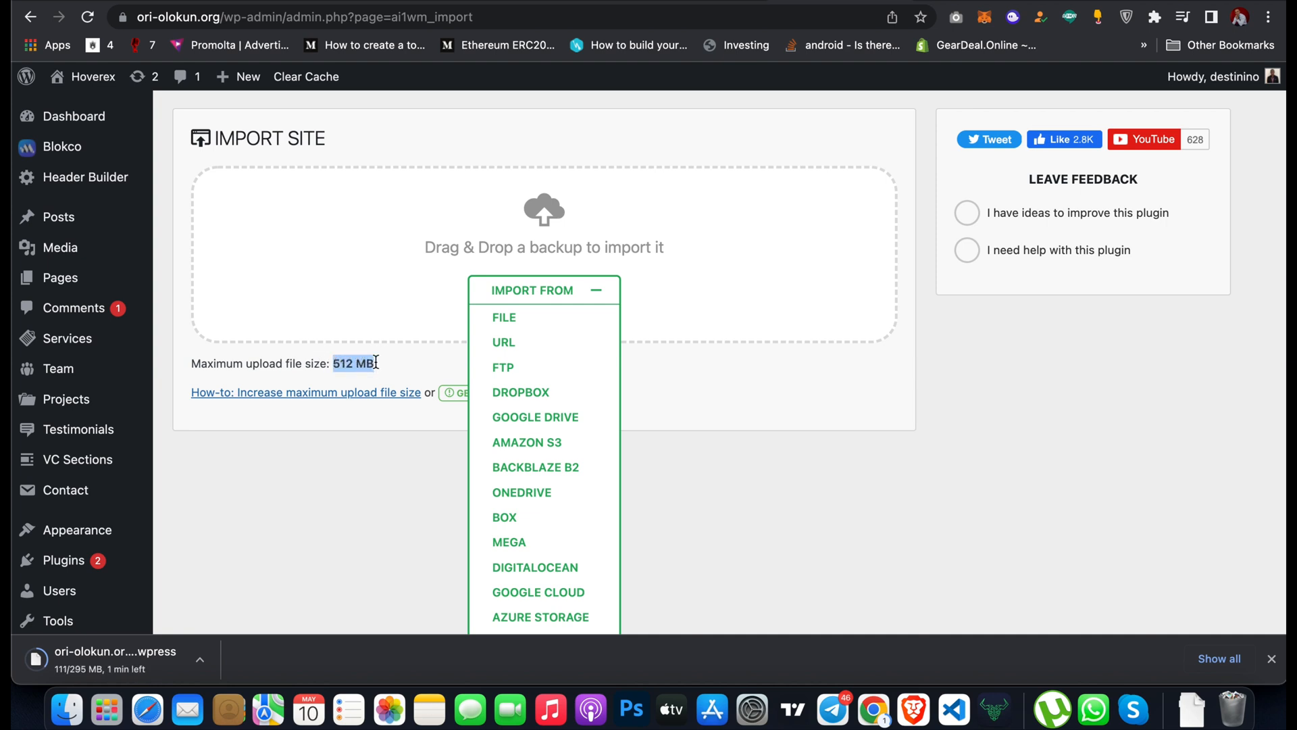
{"action": "mouse_move", "coordinate": [230, 608]}
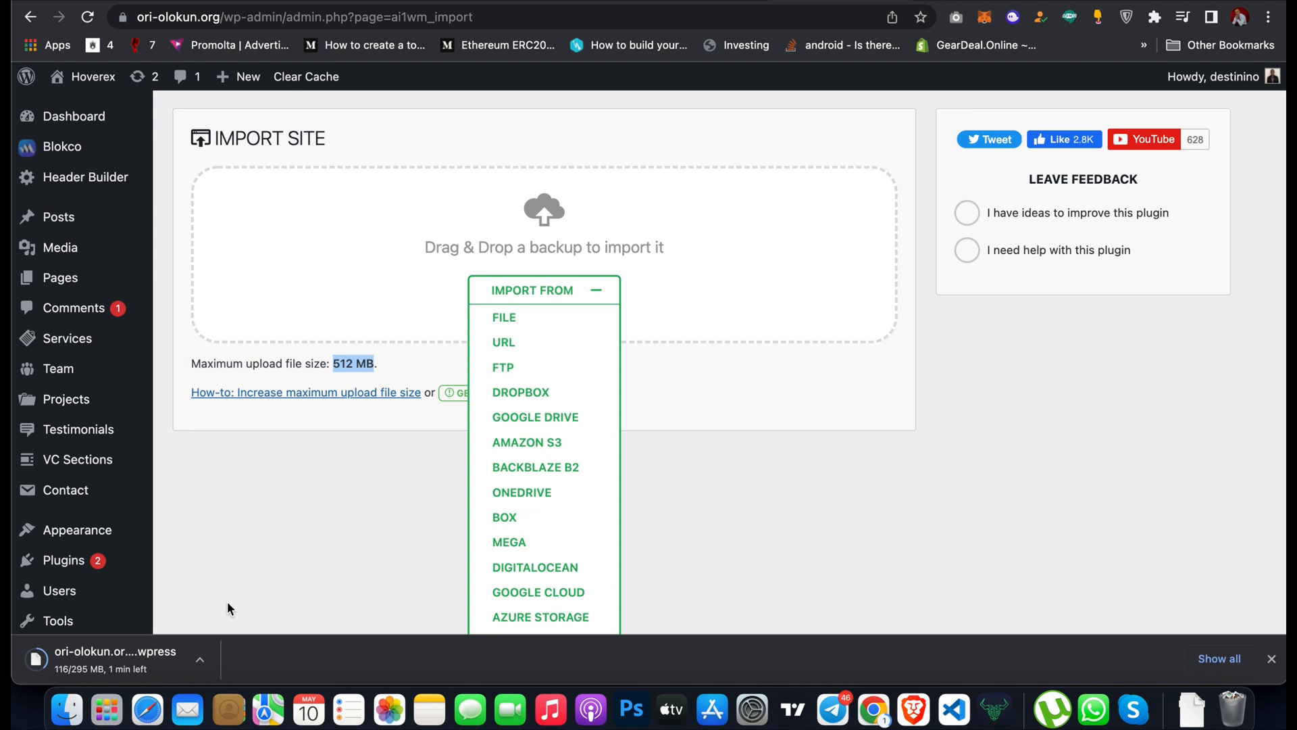
{"action": "mouse_move", "coordinate": [311, 467]}
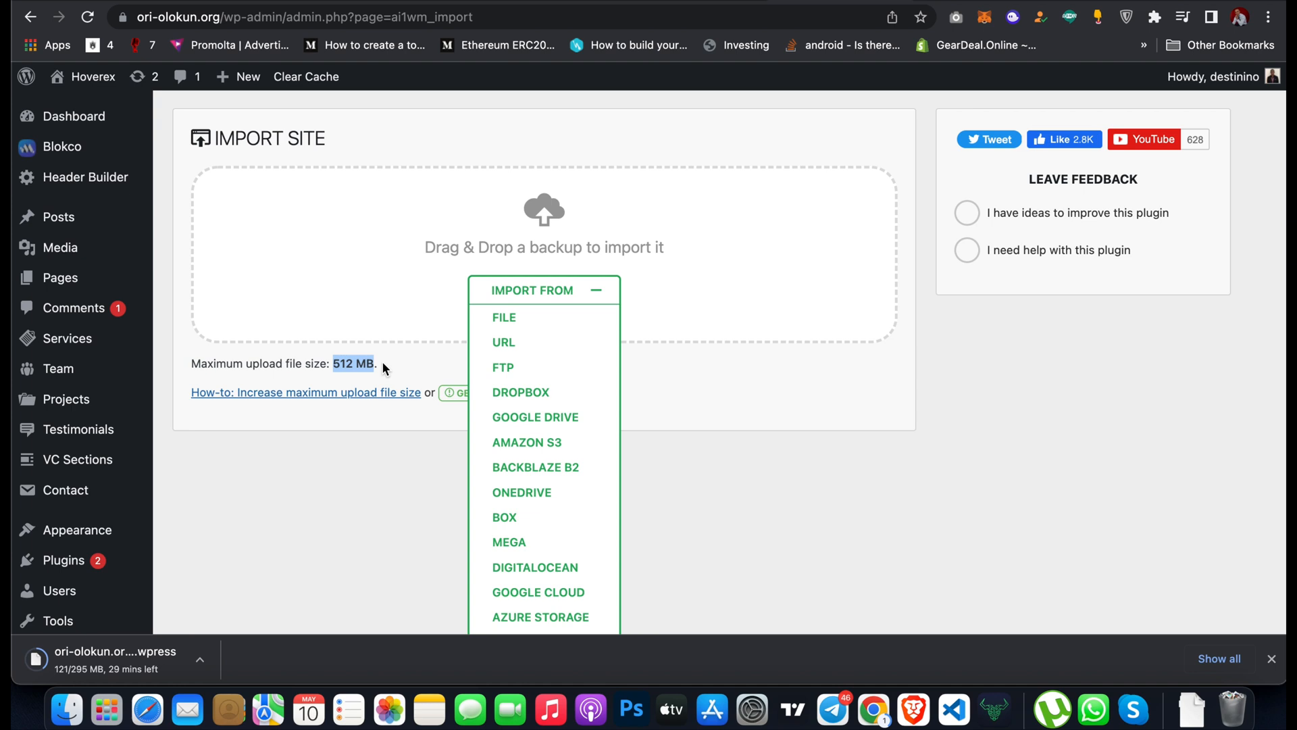
{"action": "mouse_move", "coordinate": [390, 370]}
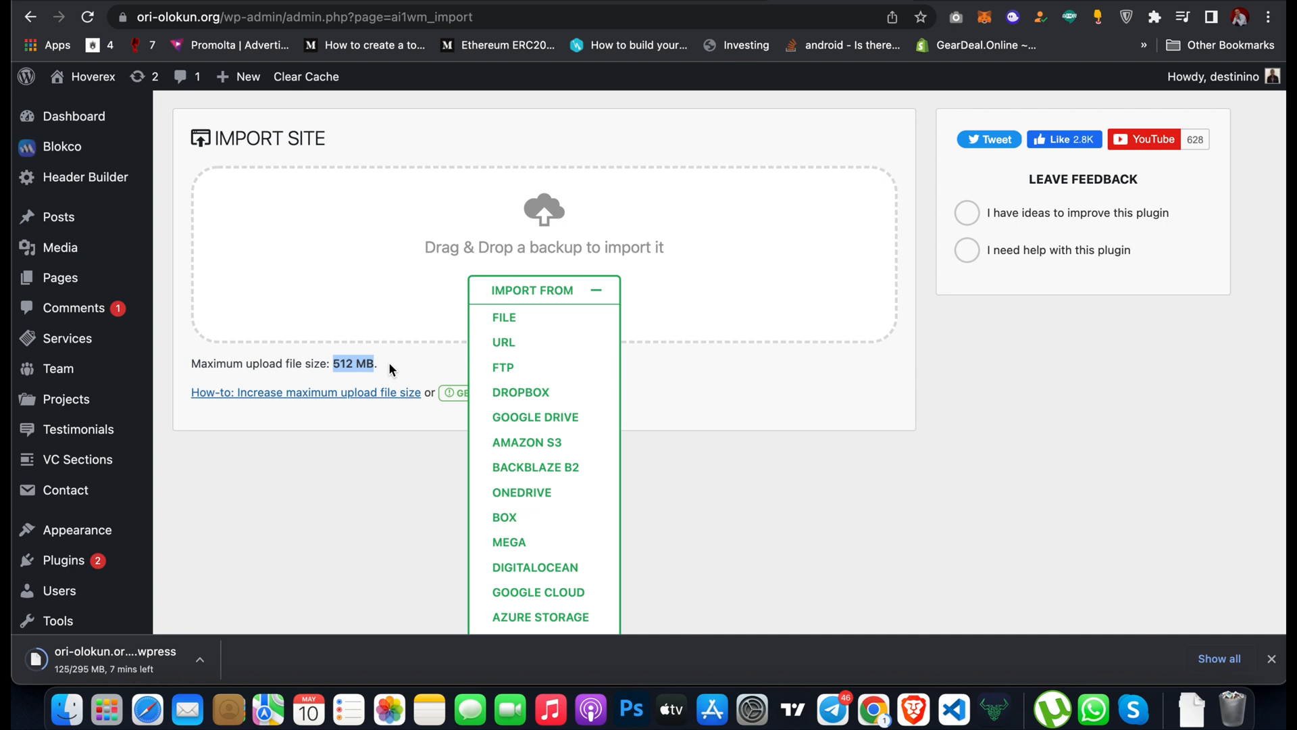
{"action": "mouse_move", "coordinate": [397, 366]}
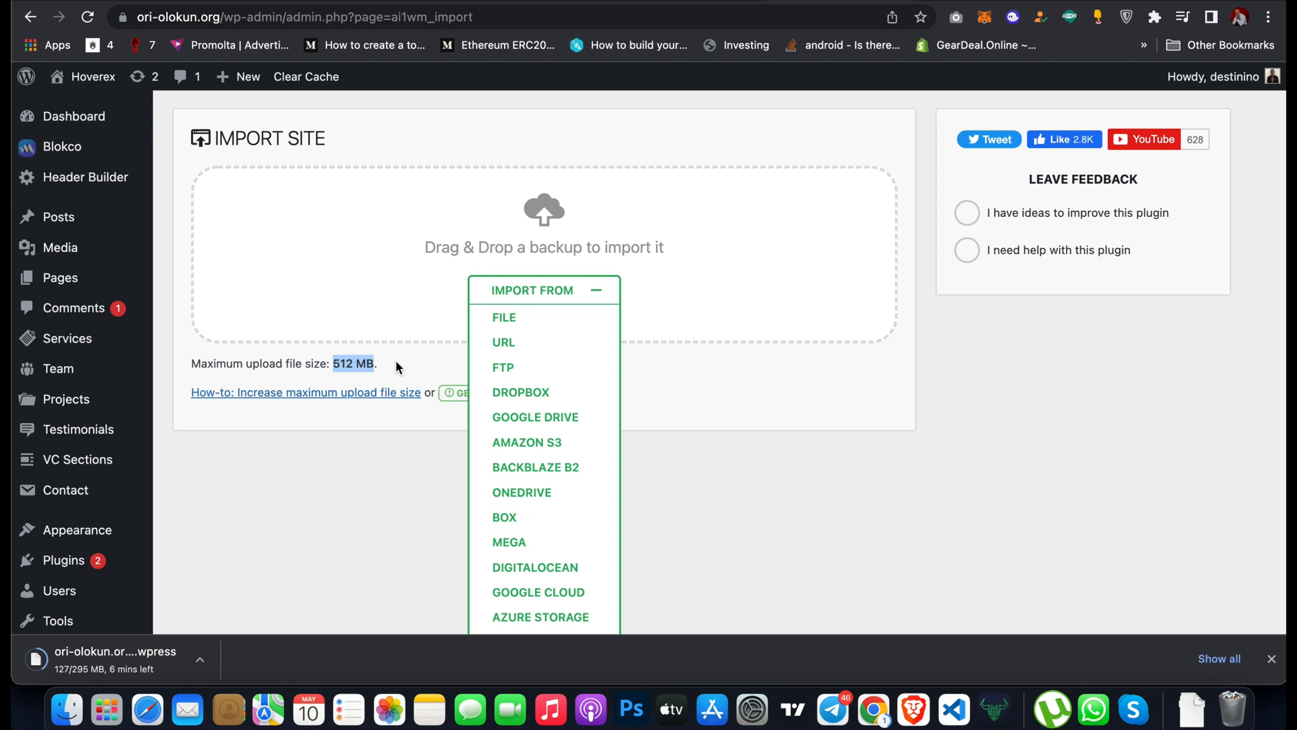